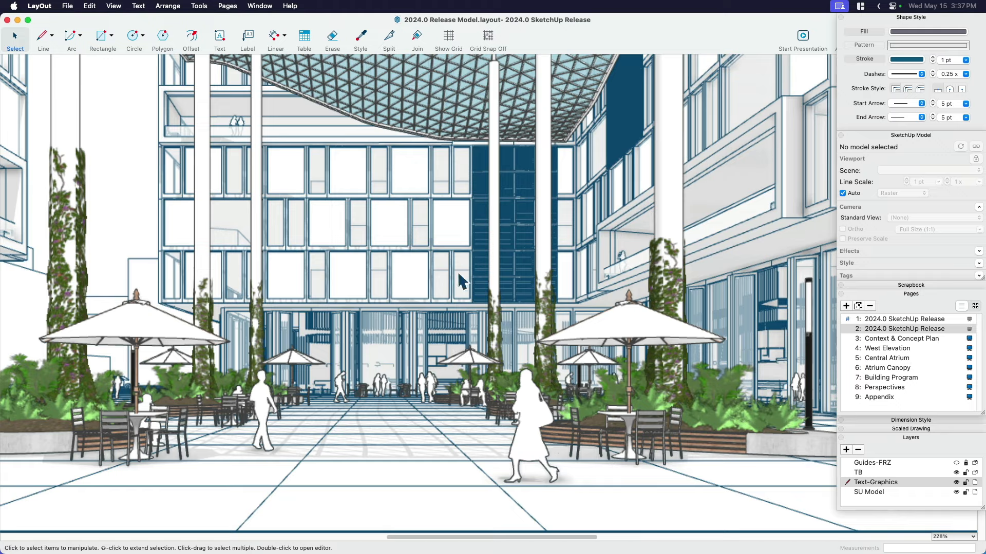
# Step: Zoom out until the full page 2 sheet with the atrium rendering is visible
pyautogui.scroll(-3)
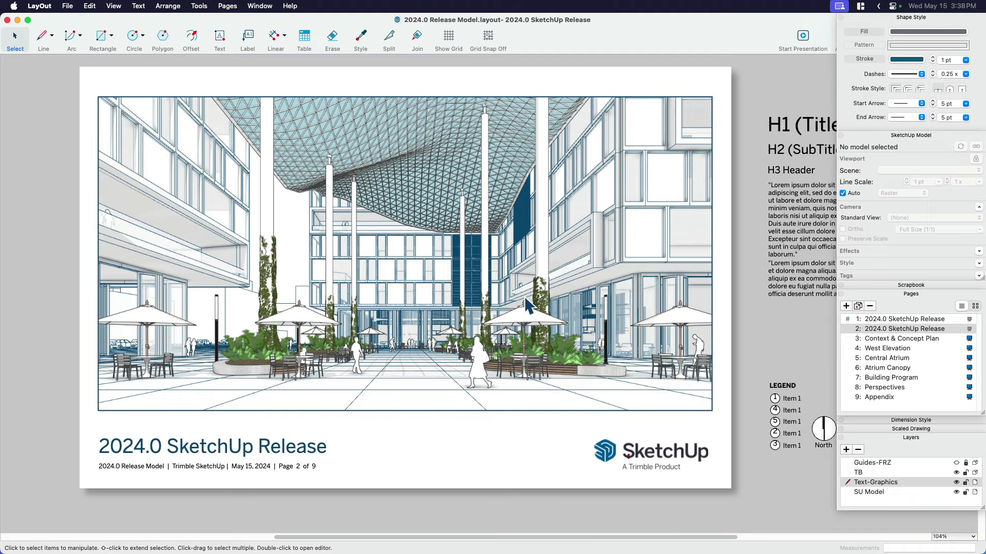
pyautogui.moveTo(902, 349)
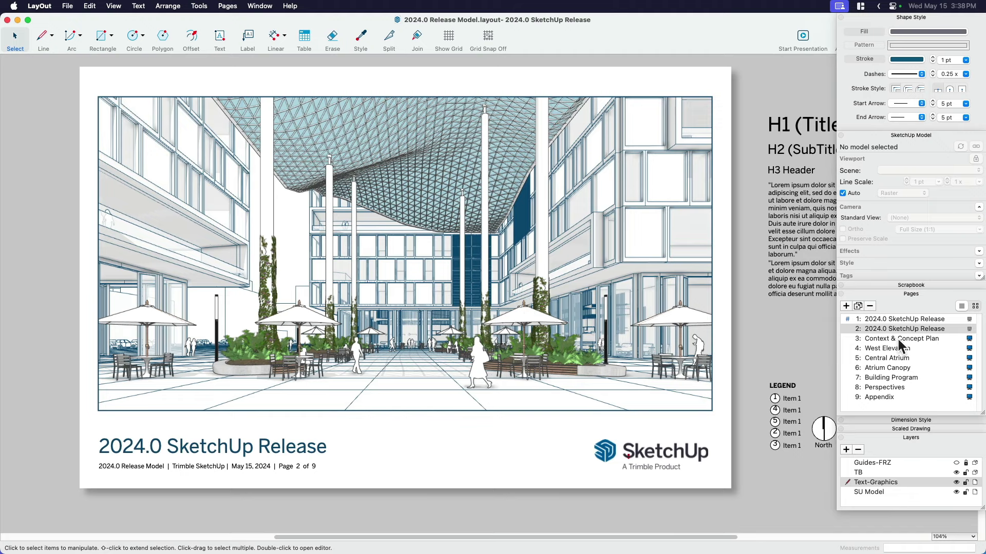
# Step: Switch to page 3, Context & Concept Plan, from the Pages panel
pyautogui.click(901, 338)
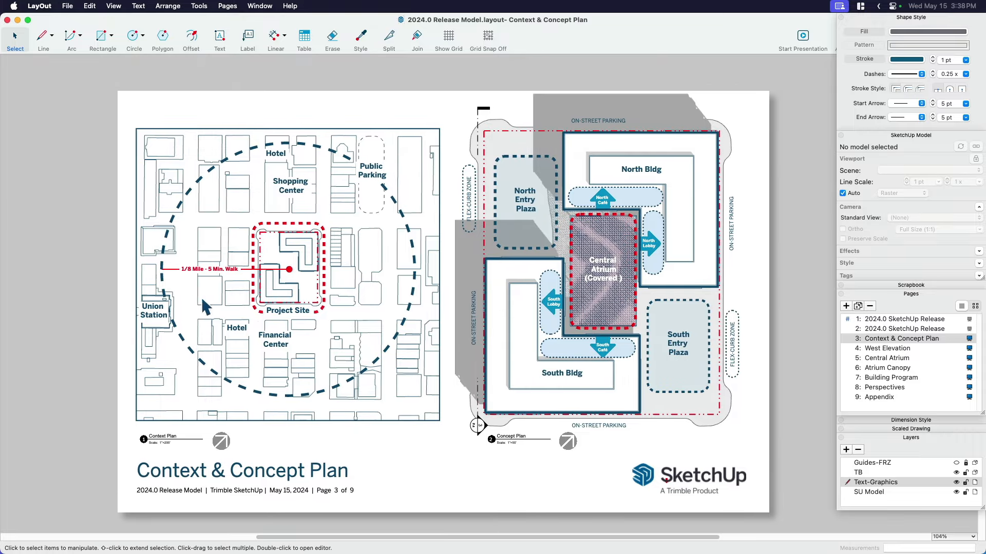
pyautogui.moveTo(217, 284)
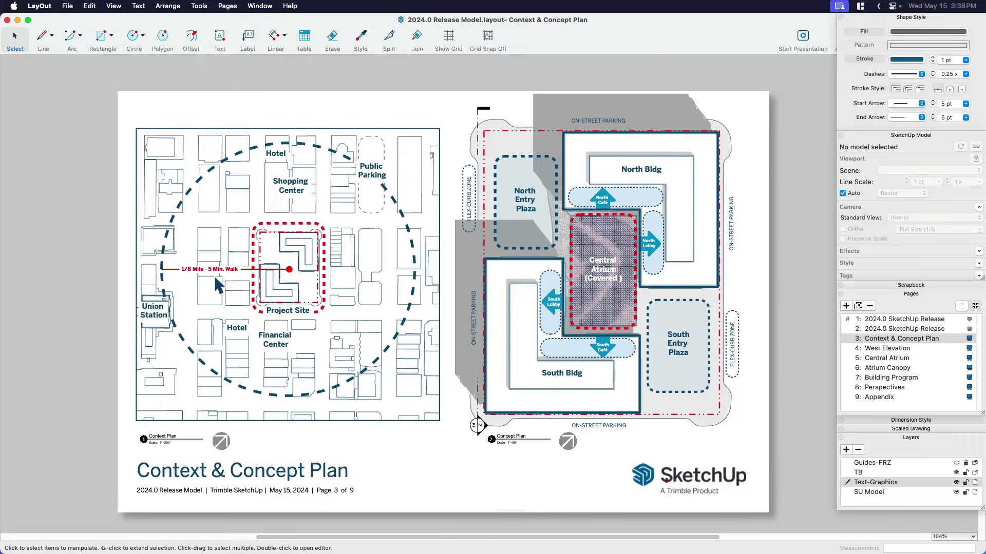
pyautogui.moveTo(306, 245)
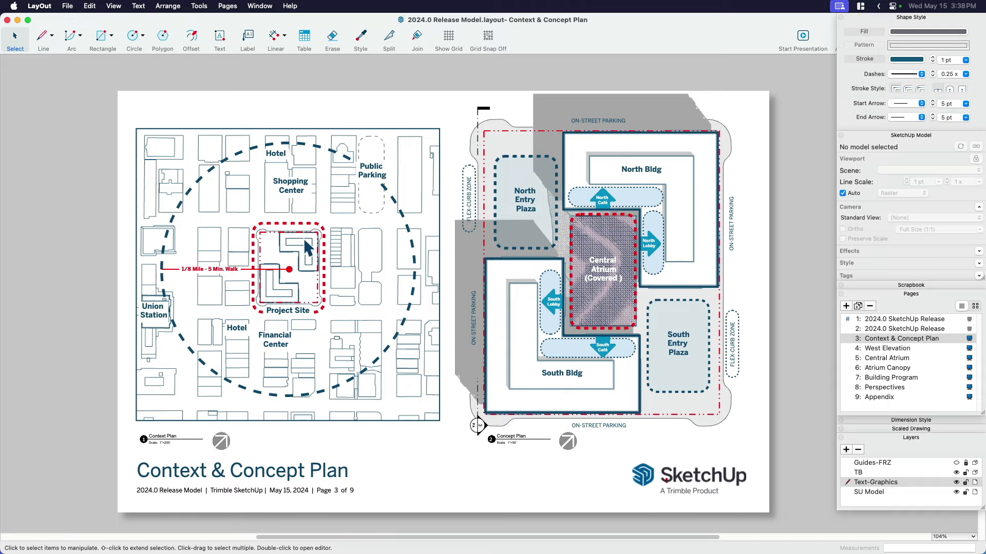
pyautogui.moveTo(213, 235)
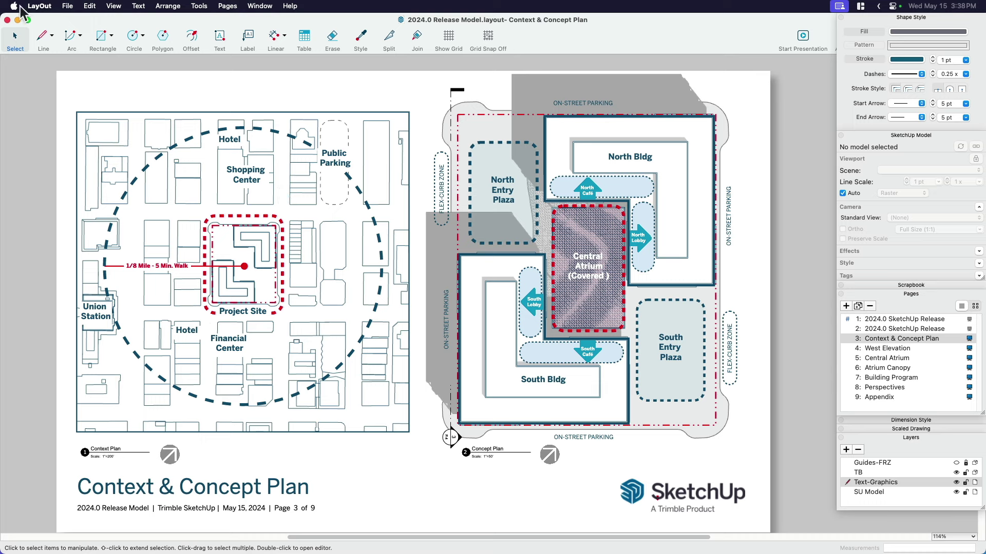
# Step: Bring up LayOut Preferences on the Performance section with the Draft Mode settings
pyautogui.click(13, 6)
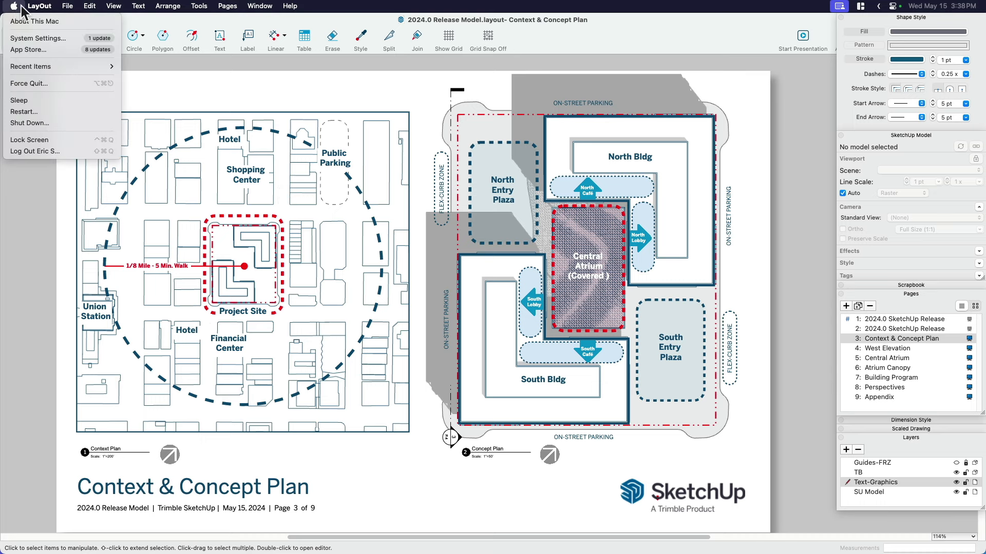
pyautogui.click(39, 6)
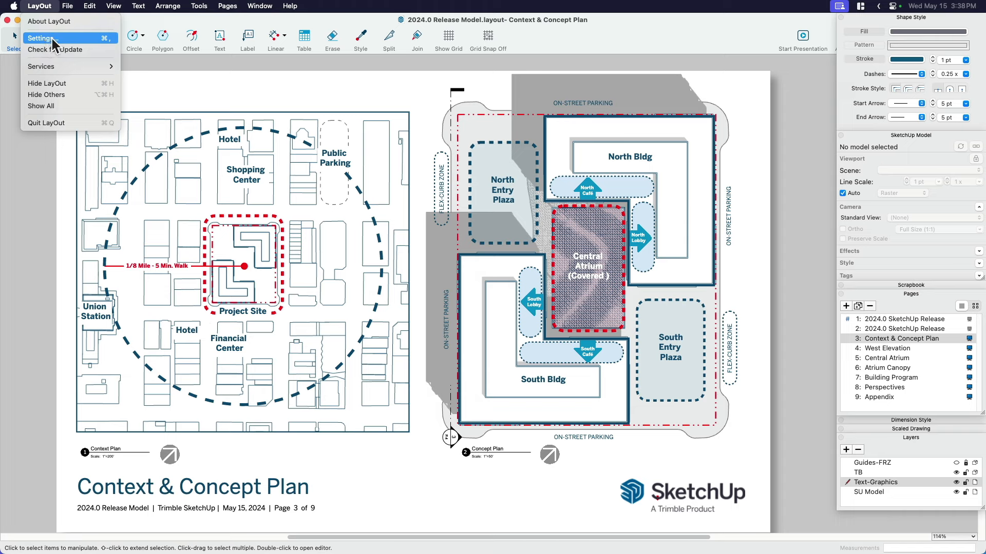
pyautogui.click(40, 38)
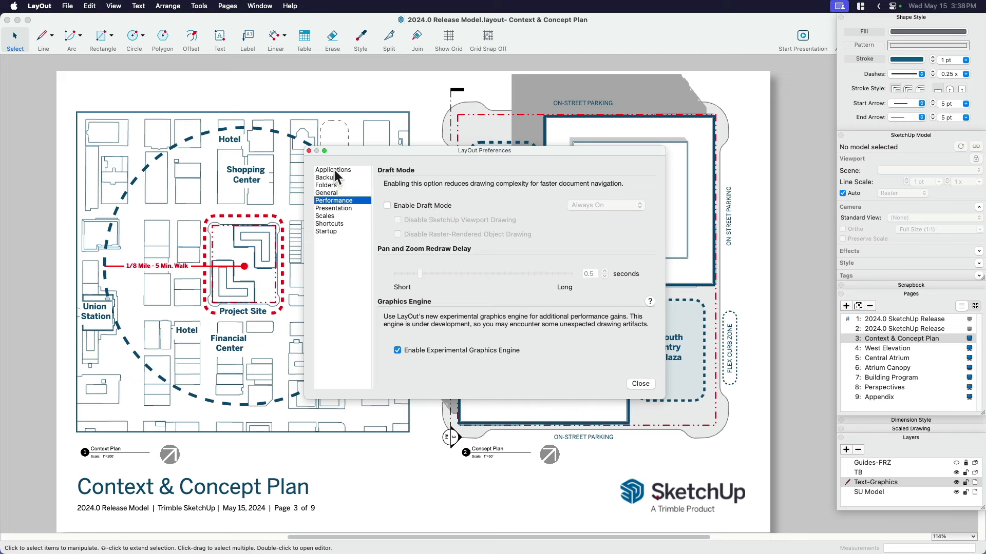
pyautogui.click(333, 170)
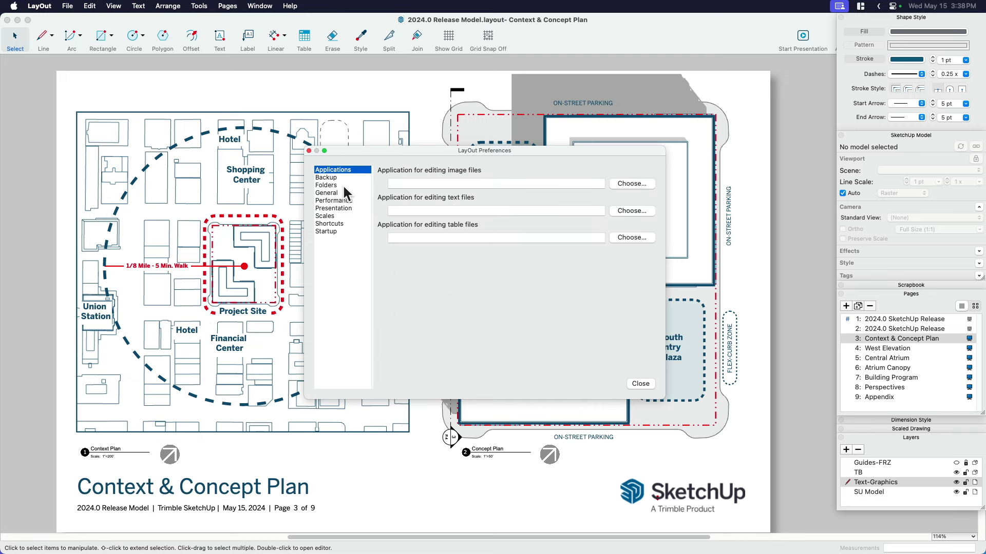
pyautogui.click(334, 201)
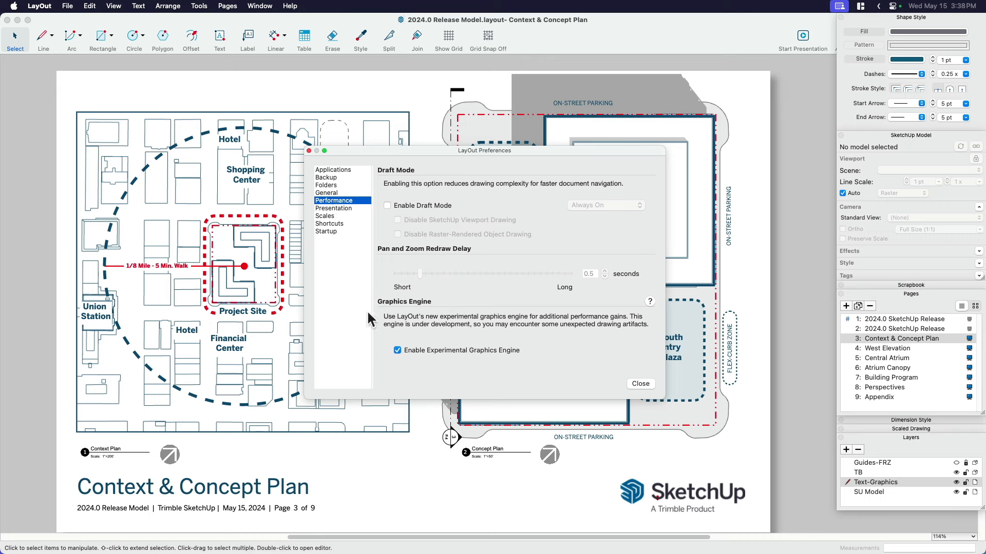
pyautogui.moveTo(410, 328)
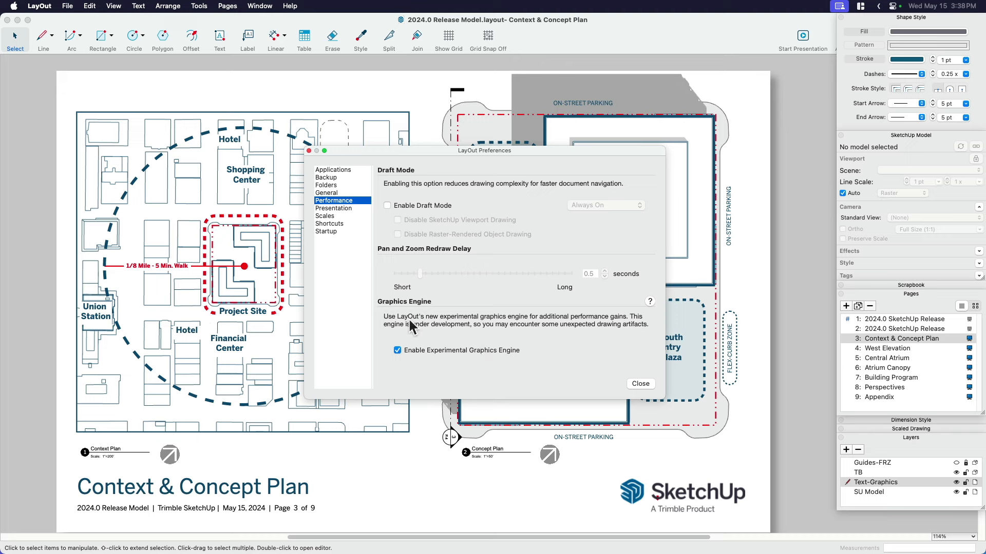
pyautogui.moveTo(405, 333)
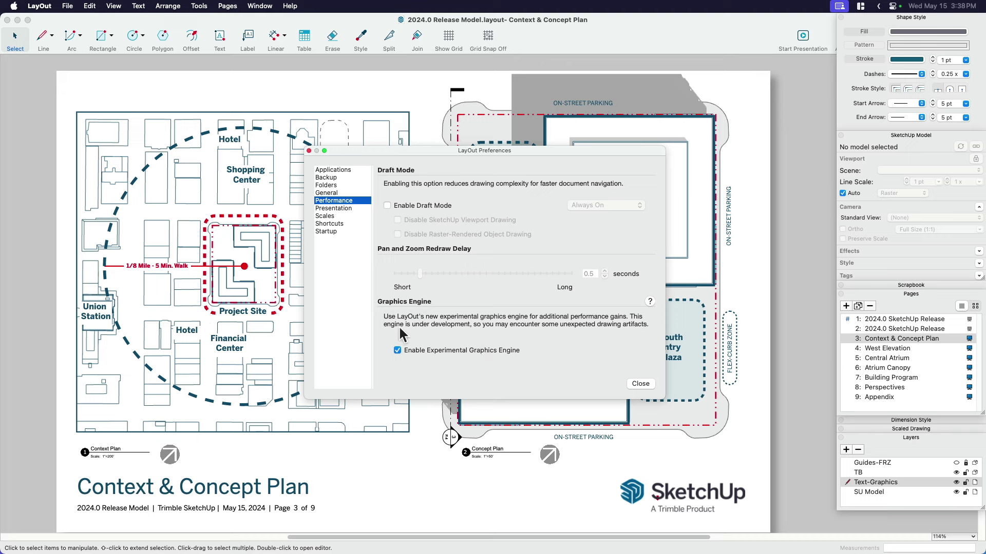
pyautogui.moveTo(514, 327)
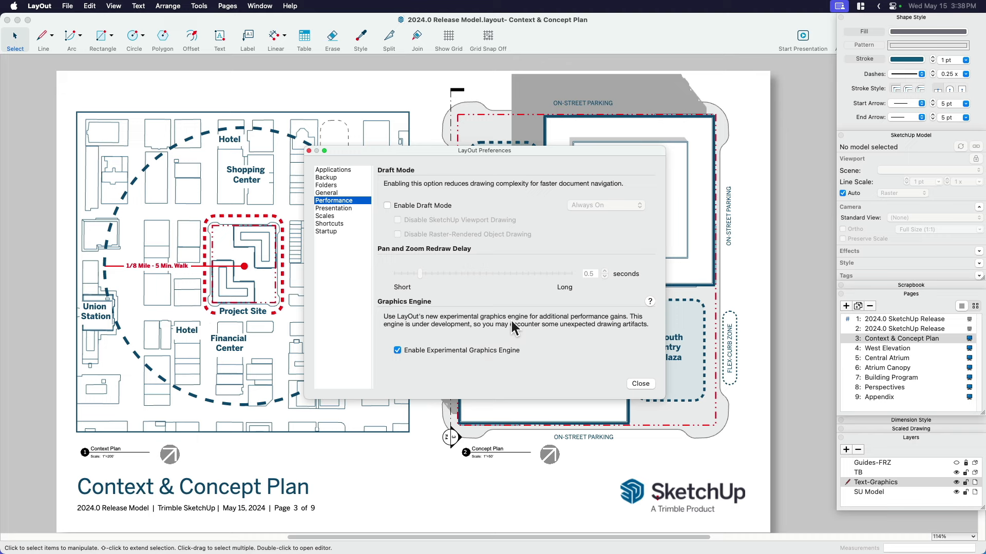
pyautogui.moveTo(548, 332)
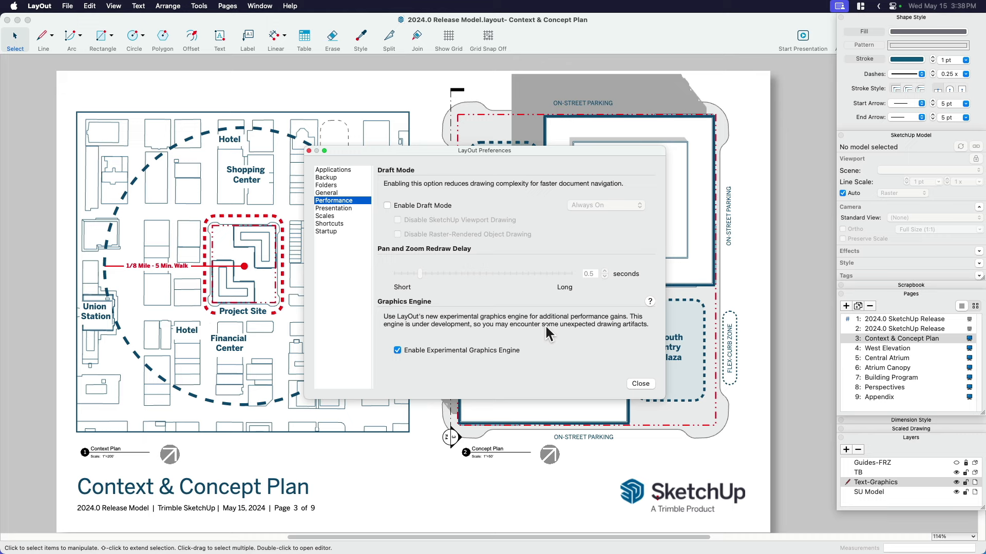
pyautogui.moveTo(534, 344)
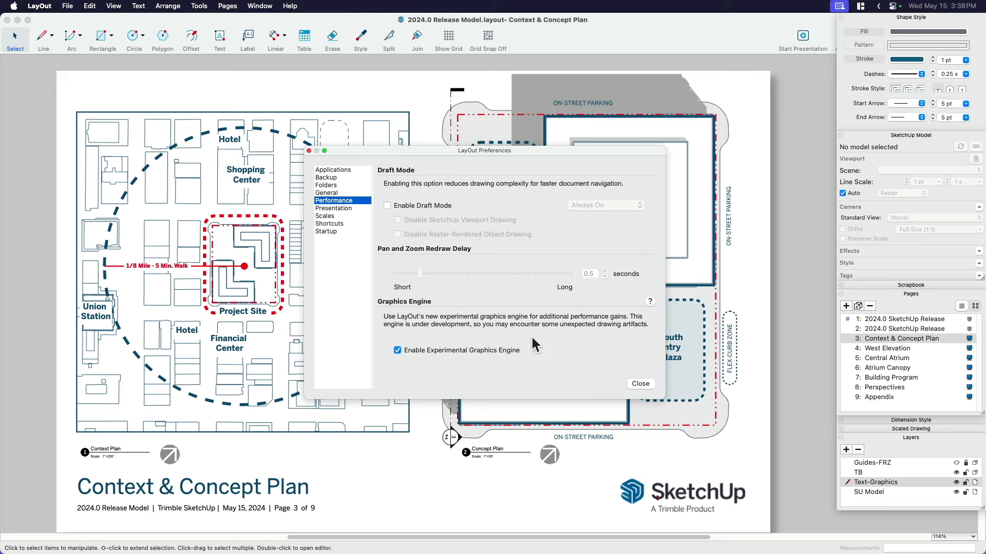
# Step: Toggle Enable Experimental Graphics Engine off and on twice, leave it checked, and return to the document
pyautogui.click(397, 350)
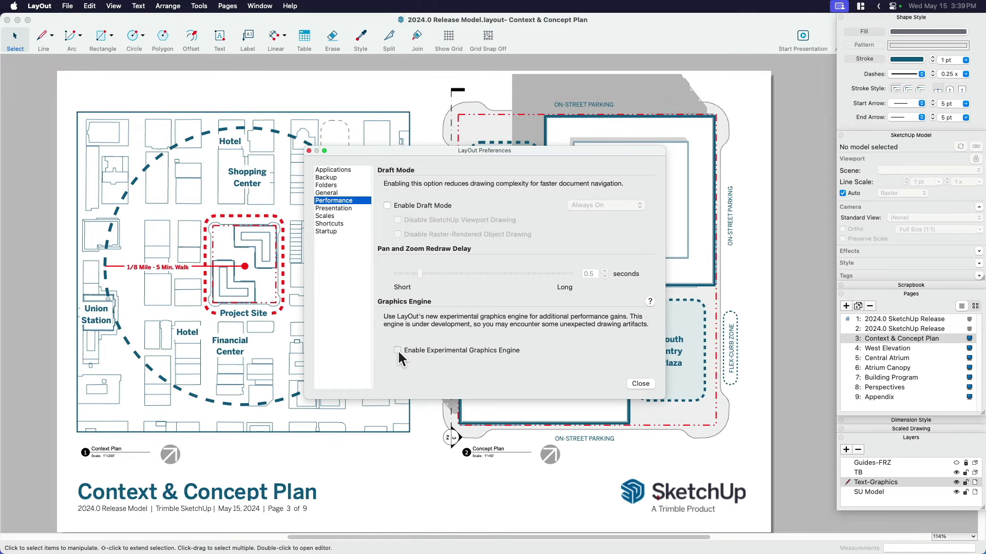
pyautogui.click(396, 350)
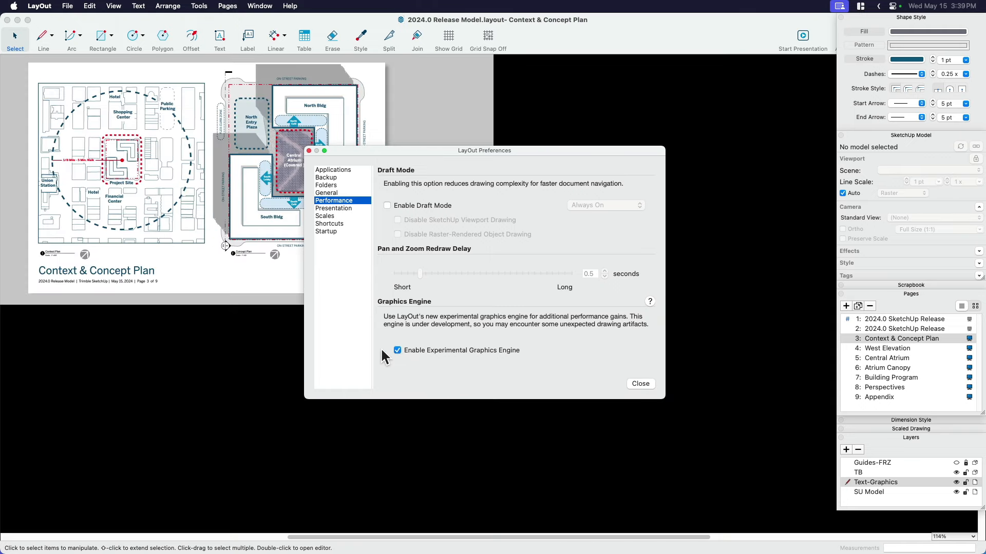
pyautogui.click(397, 350)
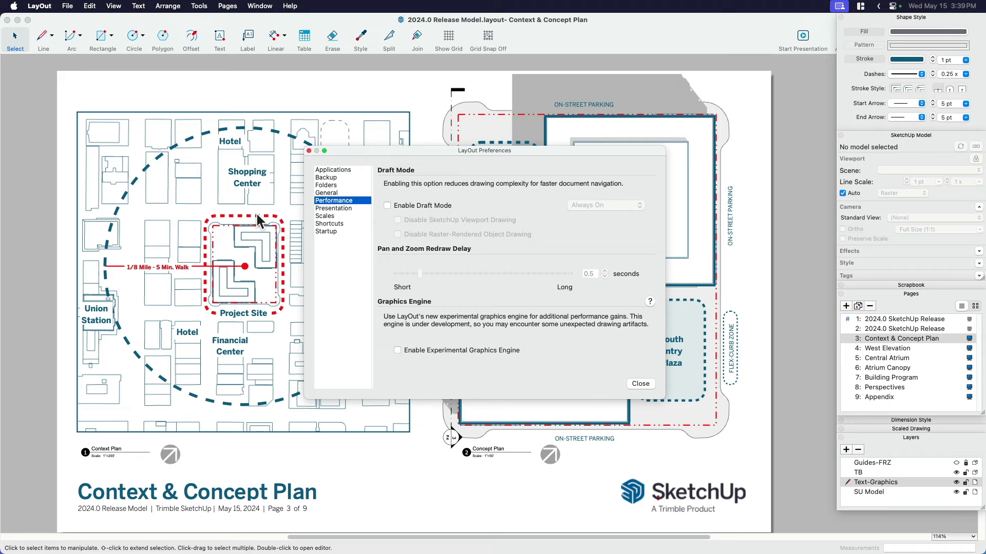
pyautogui.moveTo(400, 357)
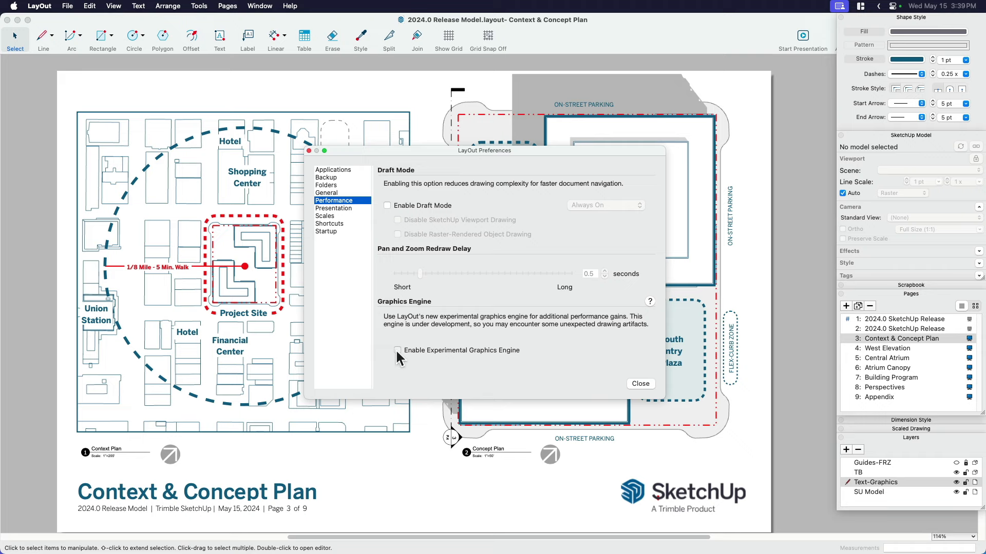
pyautogui.click(397, 350)
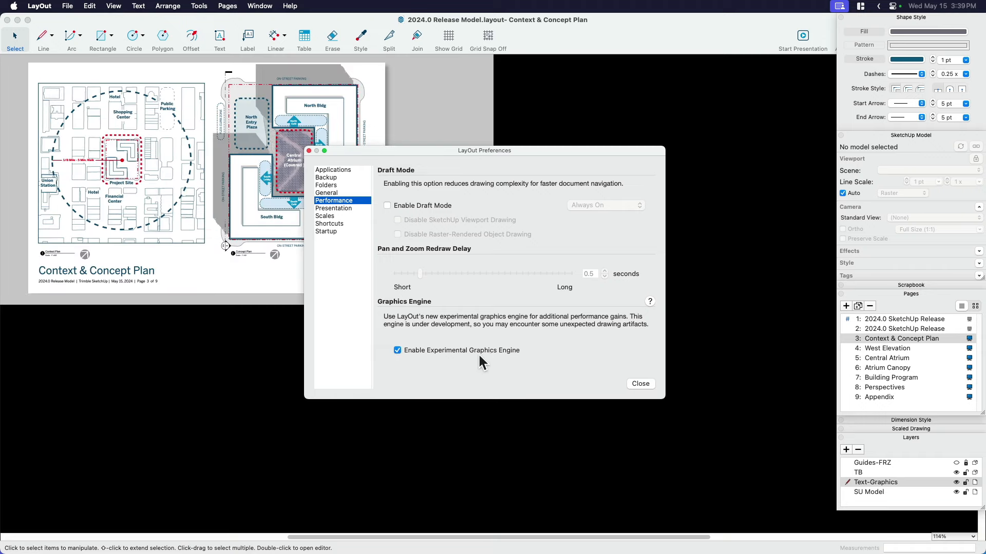
pyautogui.click(640, 383)
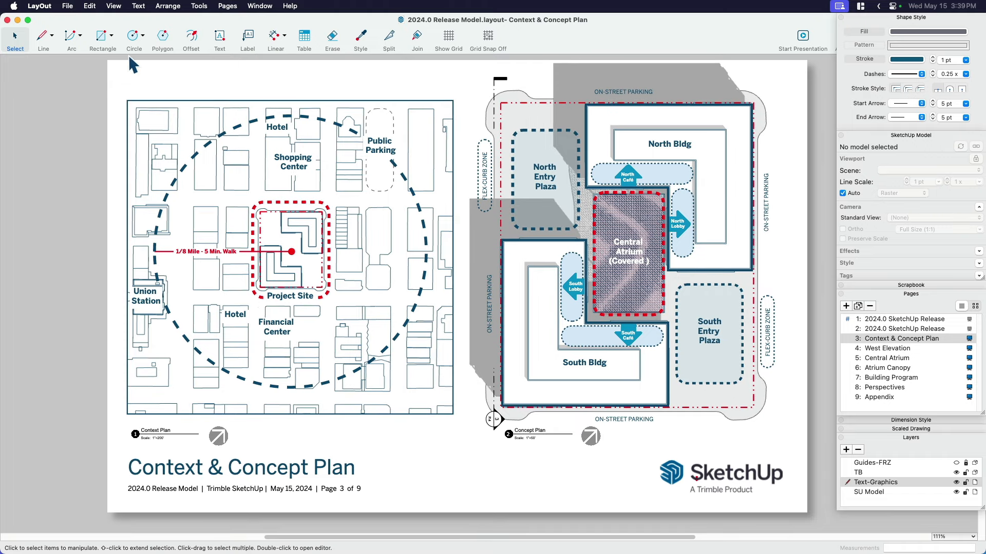
# Step: Bring the Preferences window back to the front over the plan page
pyautogui.click(39, 6)
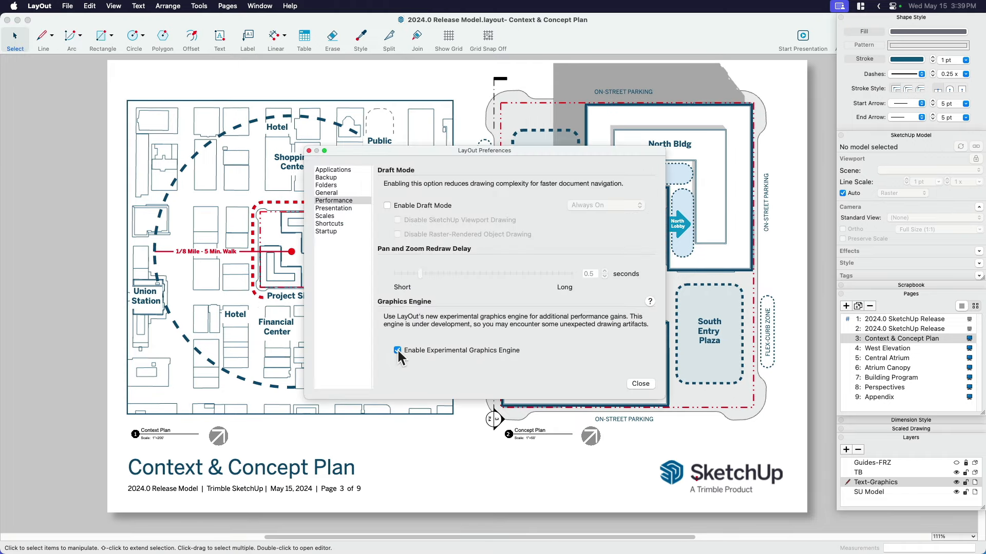
pyautogui.moveTo(463, 145)
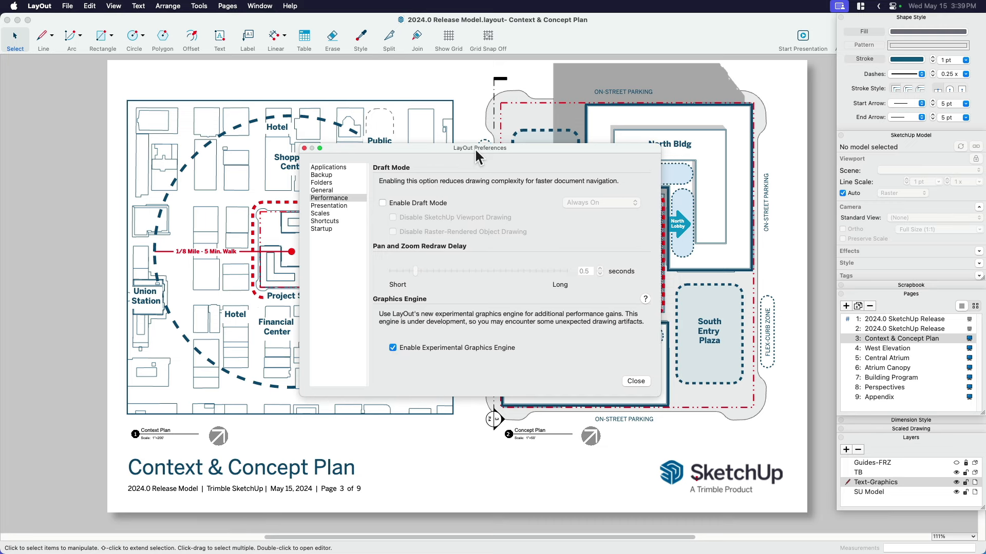
pyautogui.moveTo(430, 213)
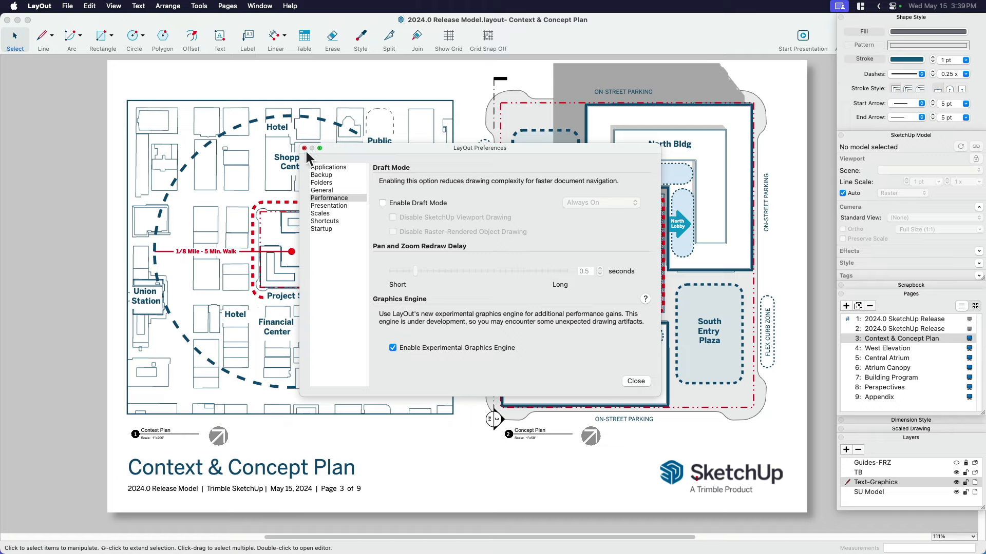
# Step: Close Preferences and zoom out to see the whole Context & Concept Plan page
pyautogui.click(634, 381)
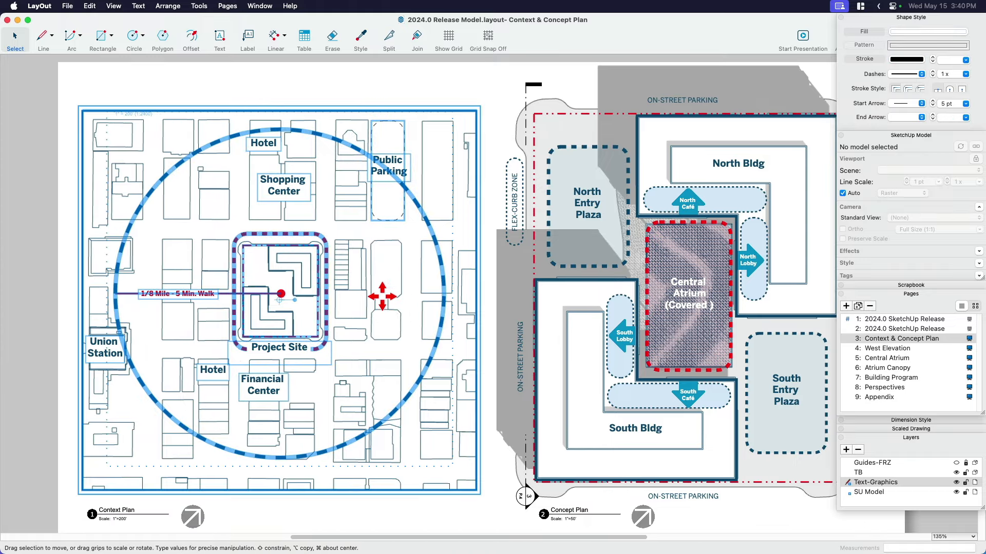
pyautogui.scroll(-3)
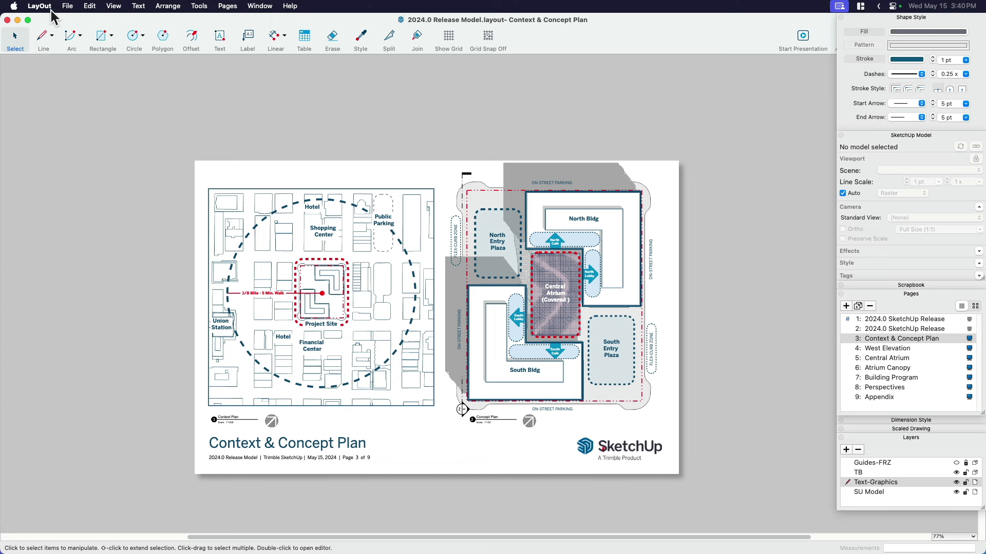
# Step: Enable Disable SketchUp Viewport Drawing and Disable Raster-Rendered Object Drawing, keeping Pan and Zoom Only
pyautogui.click(39, 6)
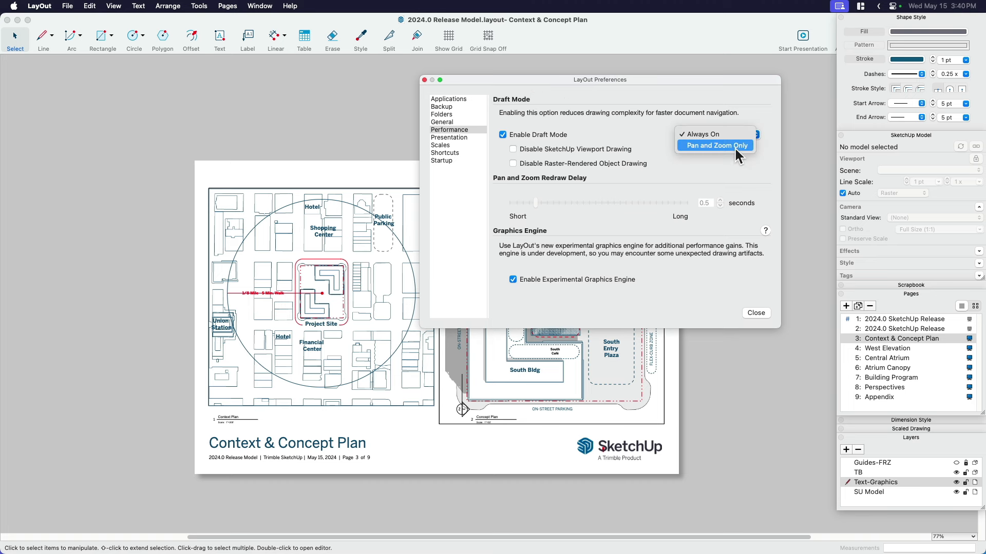
pyautogui.click(714, 144)
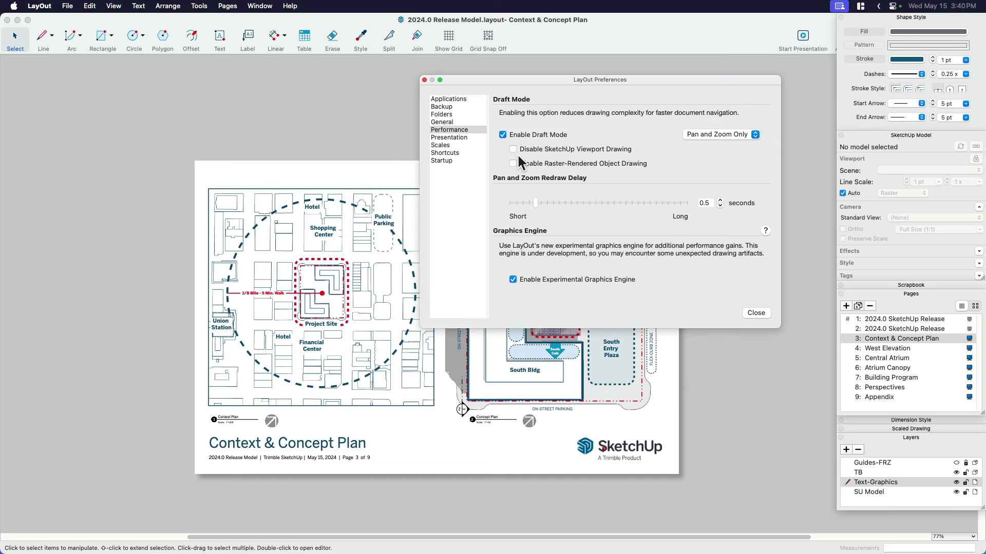
pyautogui.moveTo(542, 157)
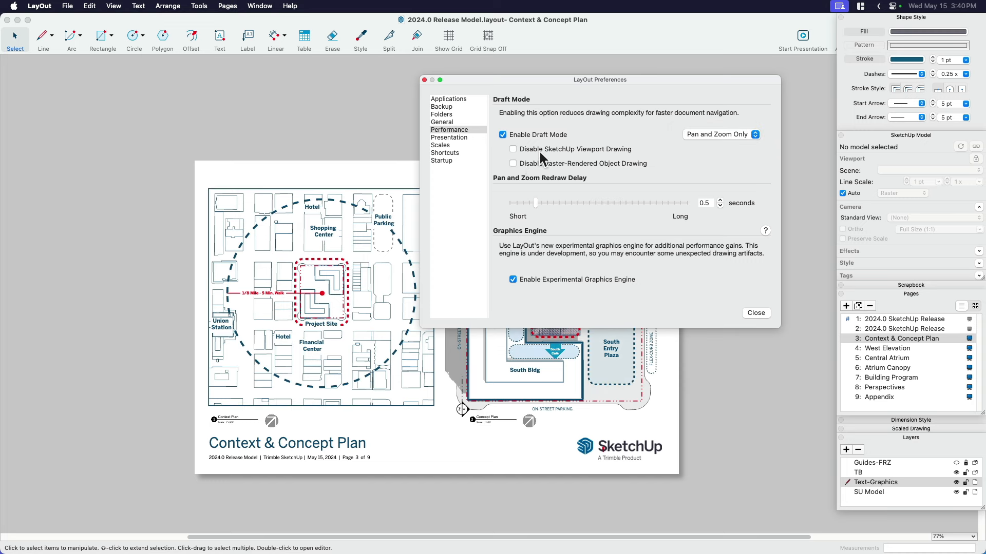
pyautogui.moveTo(622, 157)
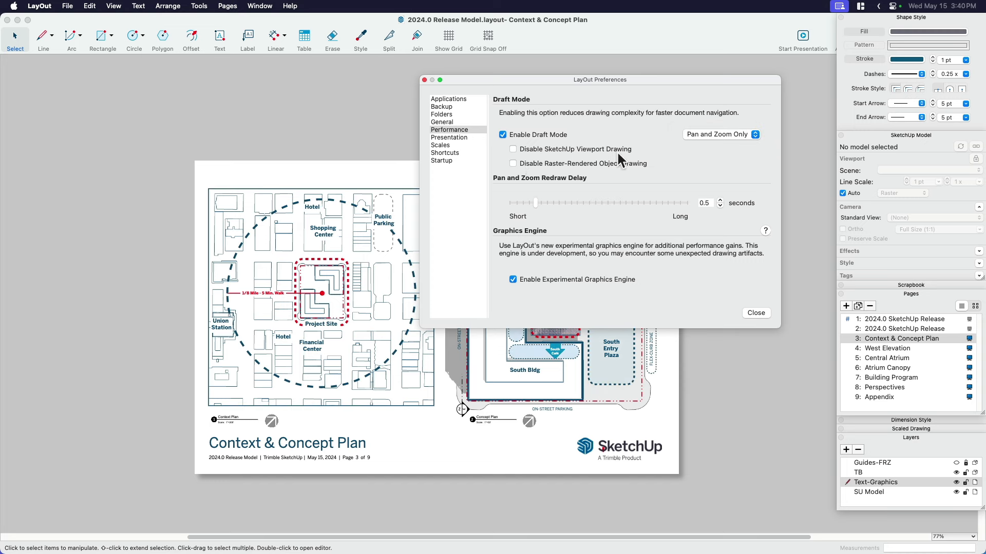
pyautogui.moveTo(544, 178)
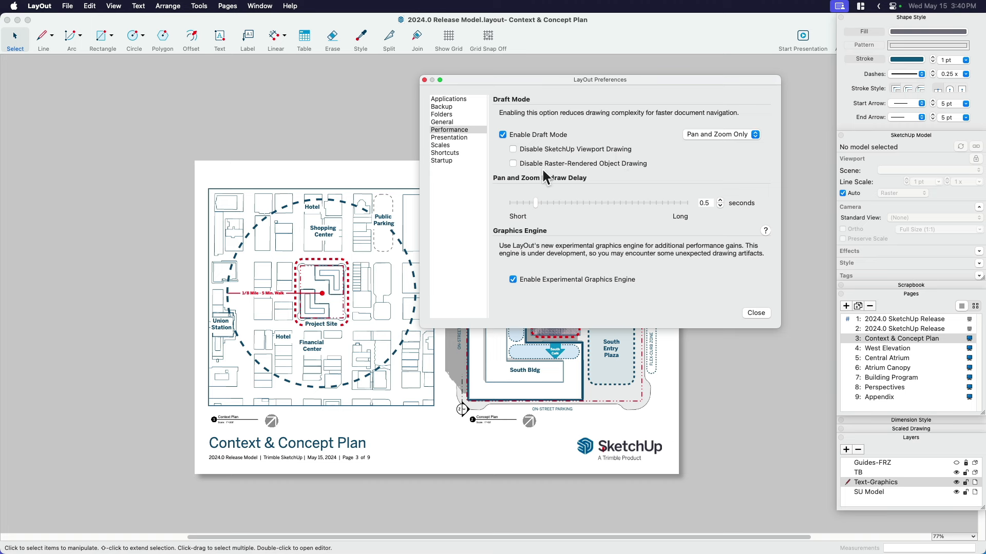
pyautogui.moveTo(575, 175)
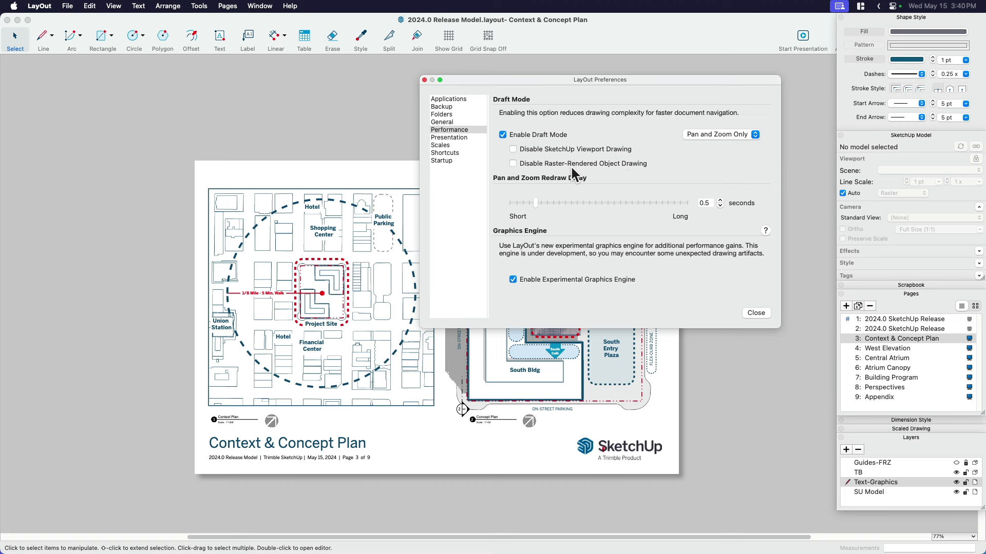
pyautogui.moveTo(640, 172)
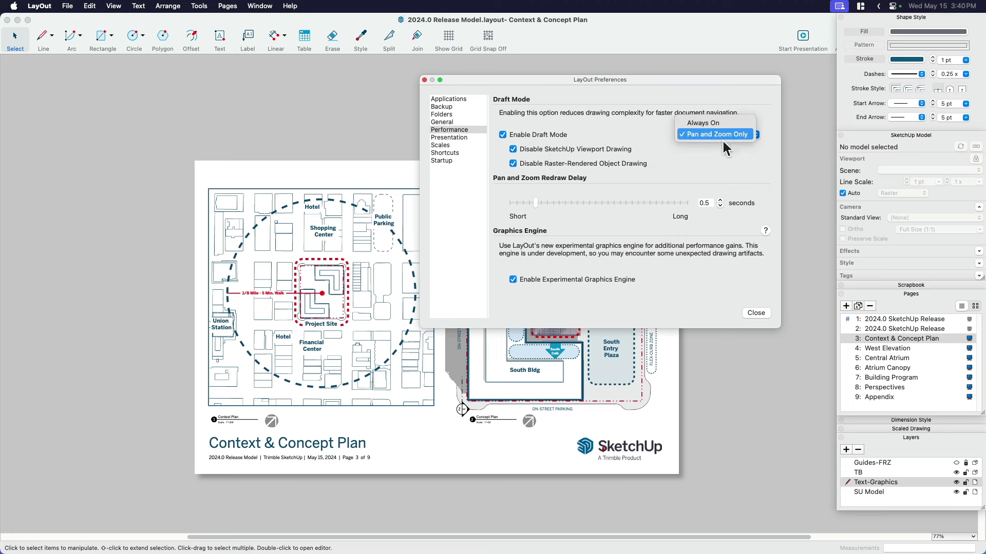
pyautogui.moveTo(715, 122)
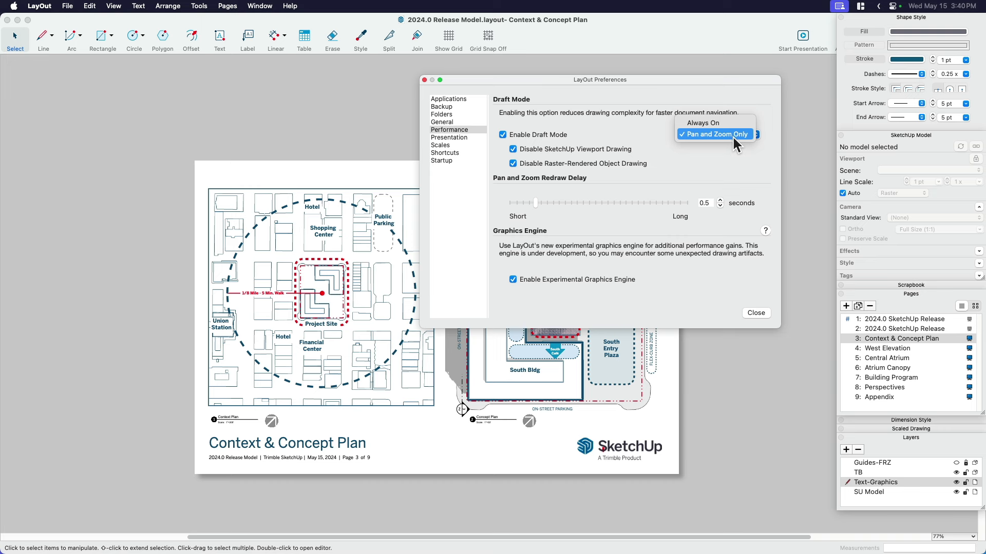
pyautogui.click(713, 133)
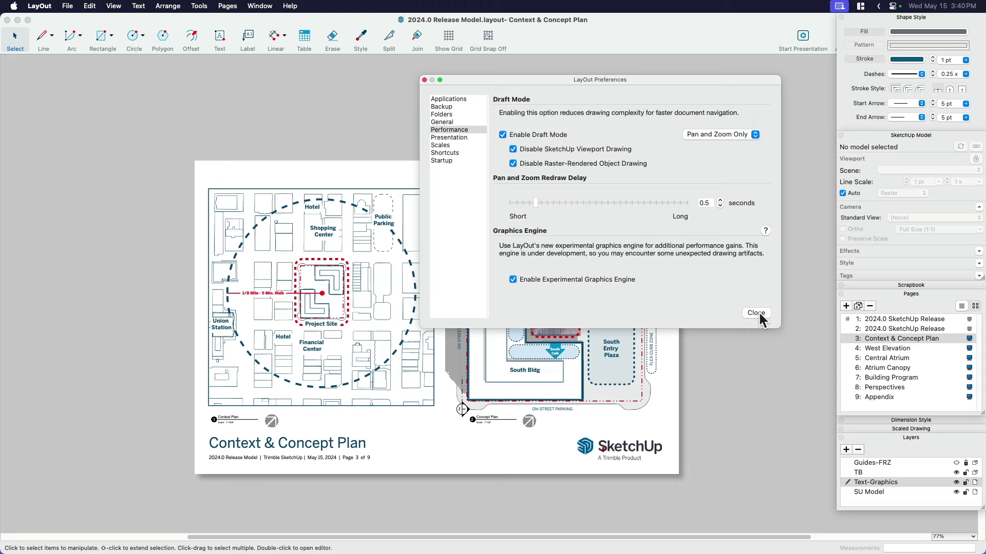
# Step: Close Preferences and zoom into the plans to check the draft rendering
pyautogui.click(755, 313)
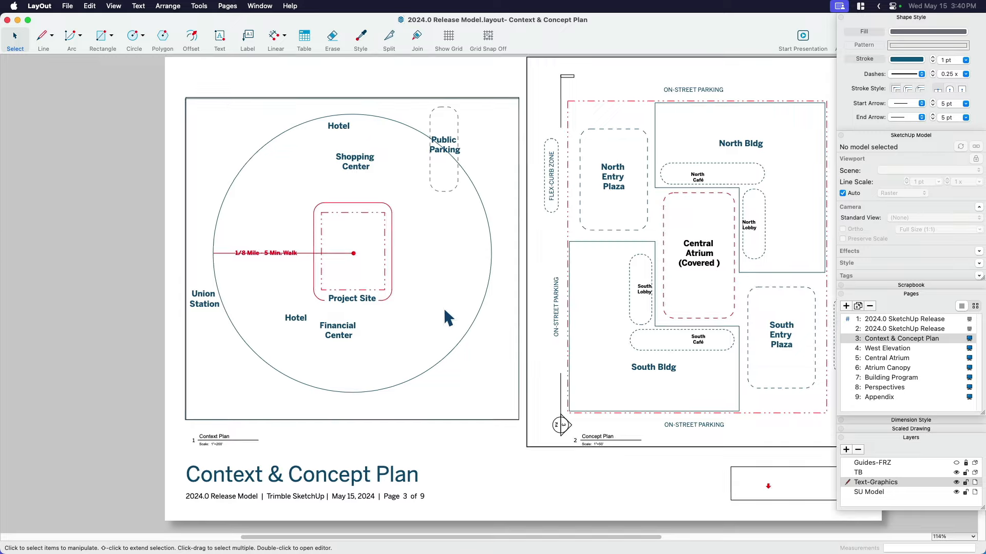
pyautogui.scroll(3)
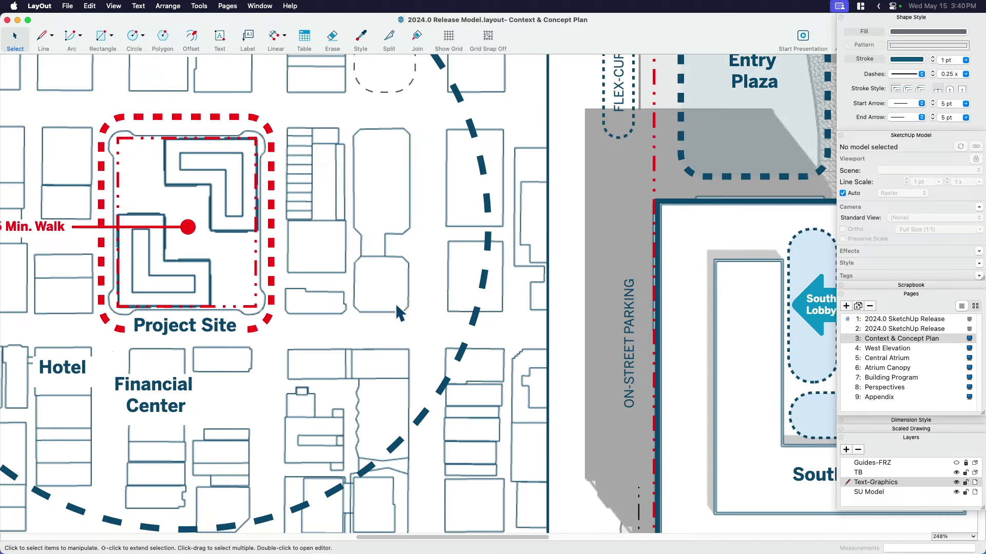
pyautogui.moveTo(388, 254)
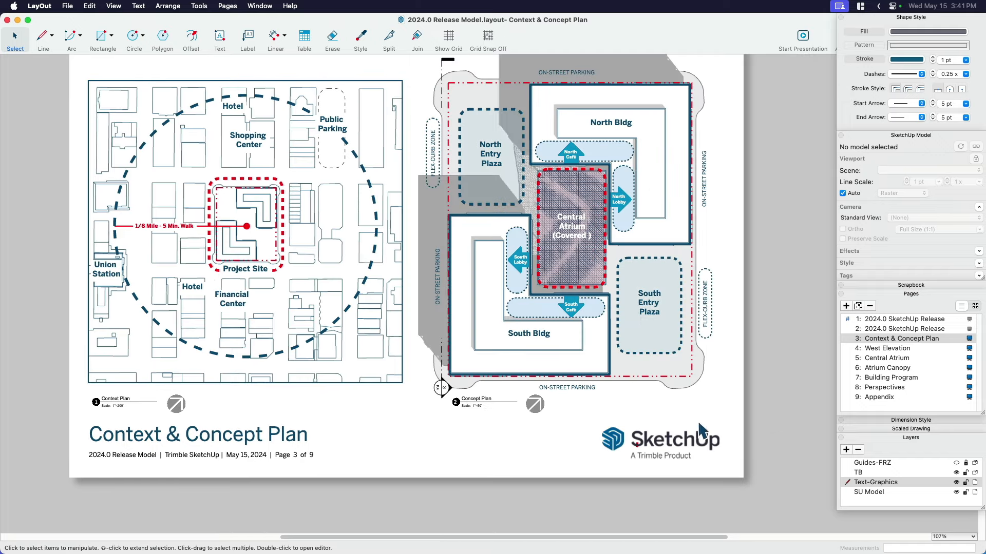
pyautogui.click(660, 441)
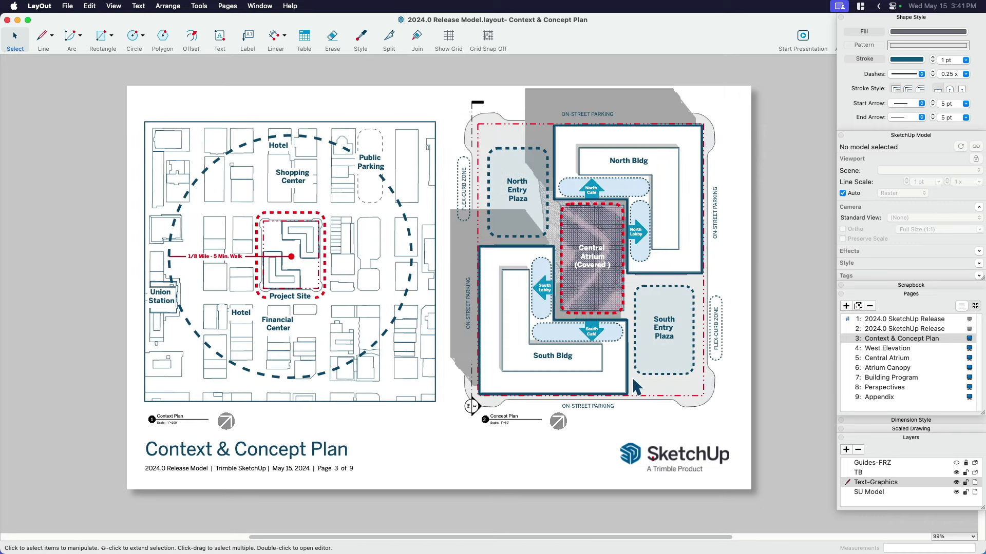
pyautogui.moveTo(456, 321)
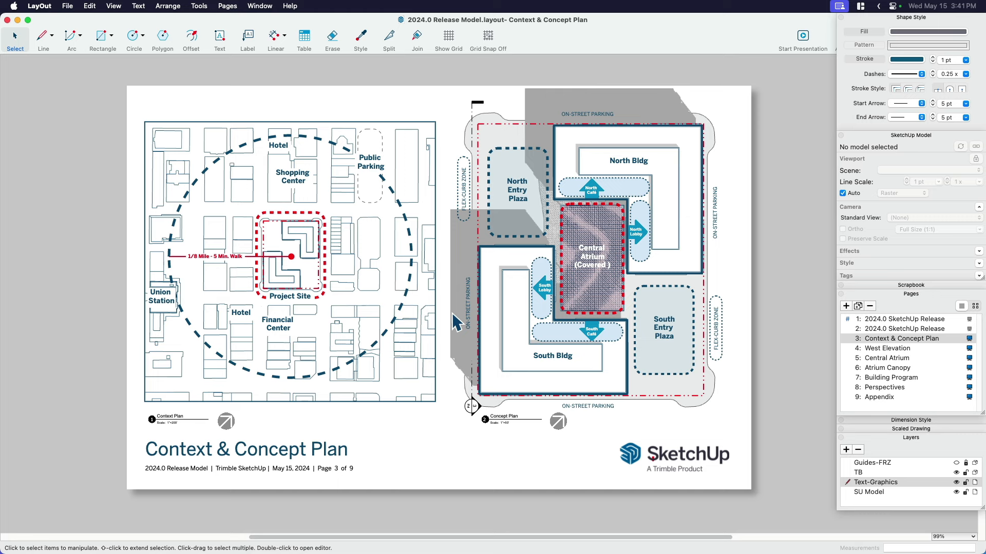
pyautogui.moveTo(414, 339)
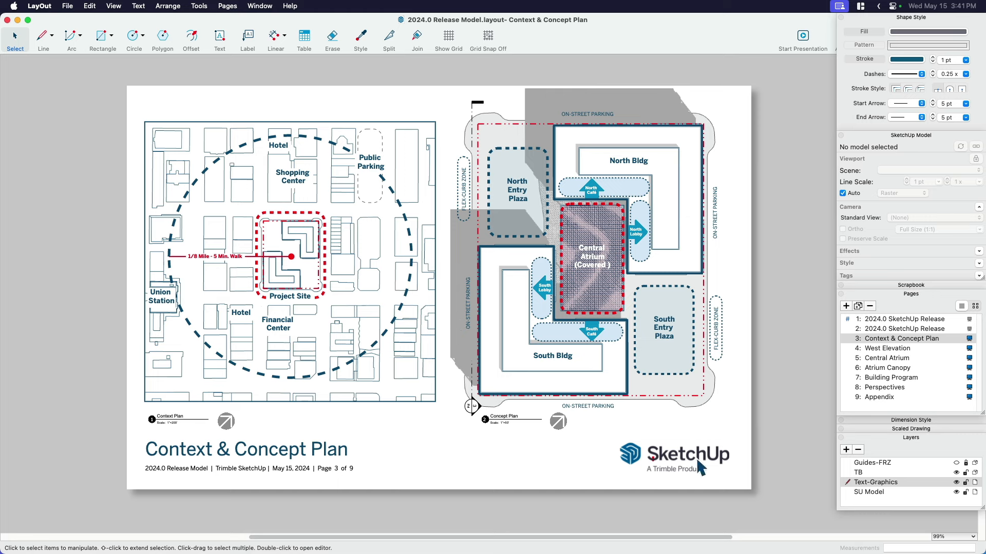
pyautogui.moveTo(630, 389)
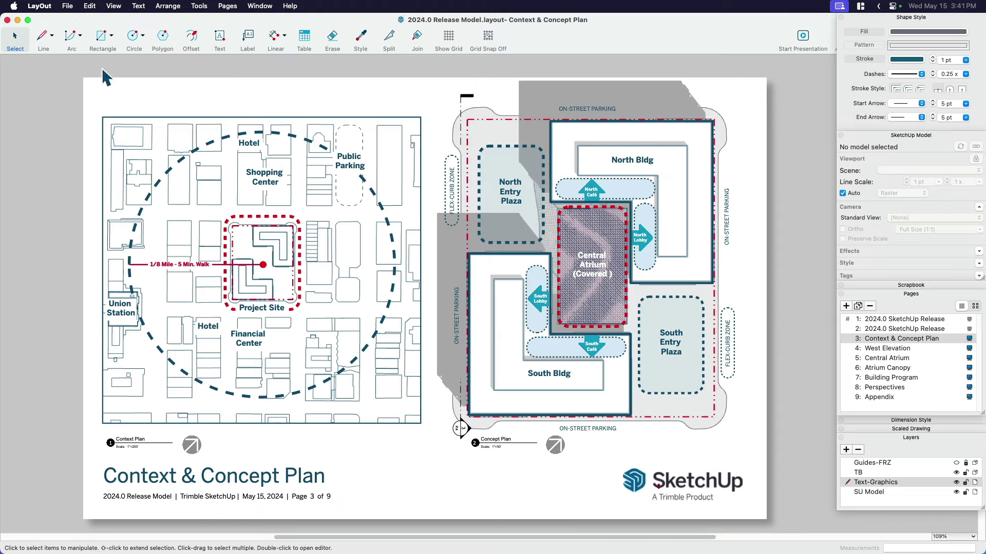
pyautogui.moveTo(156, 140)
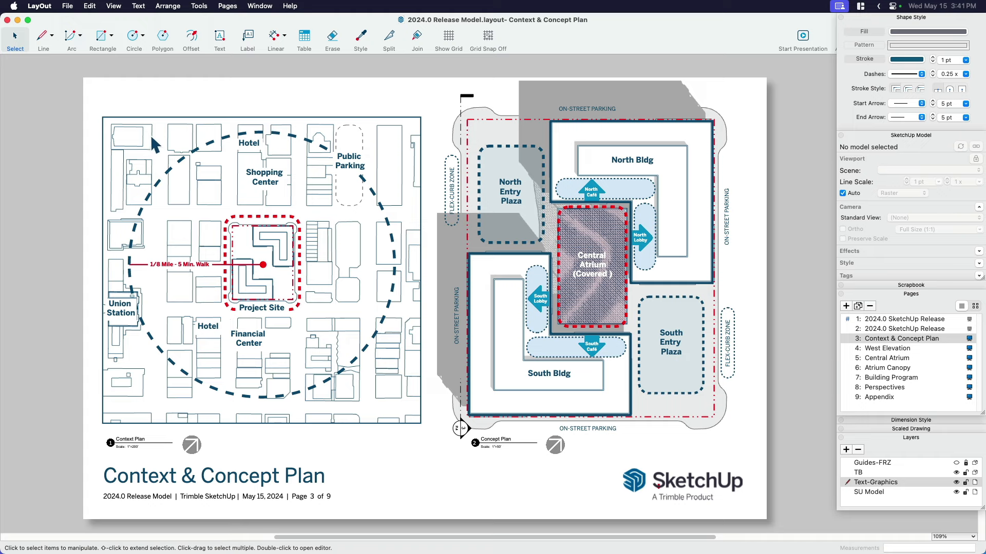
pyautogui.click(261, 264)
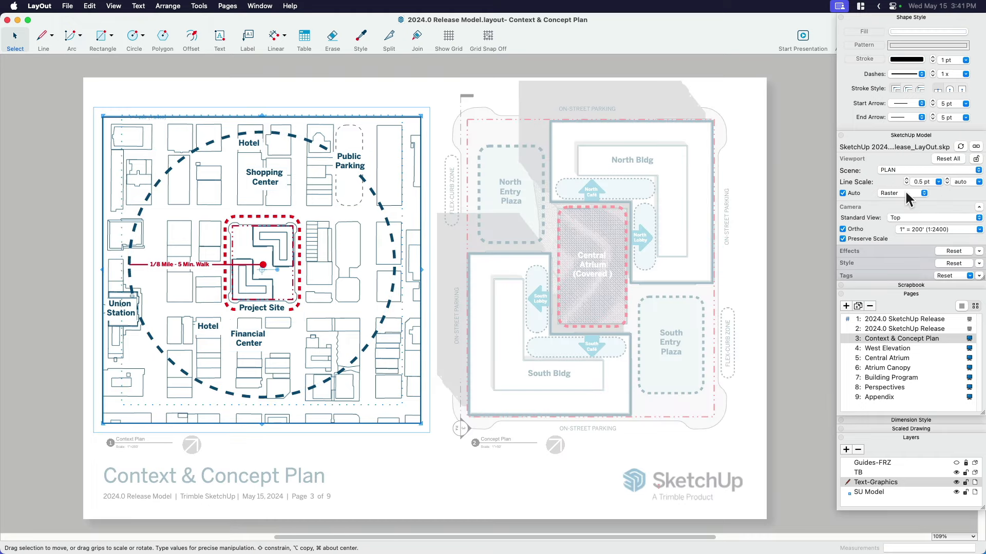
# Step: Set the Context Plan viewport's render mode to Hybrid in the SketchUp Model panel
pyautogui.click(901, 193)
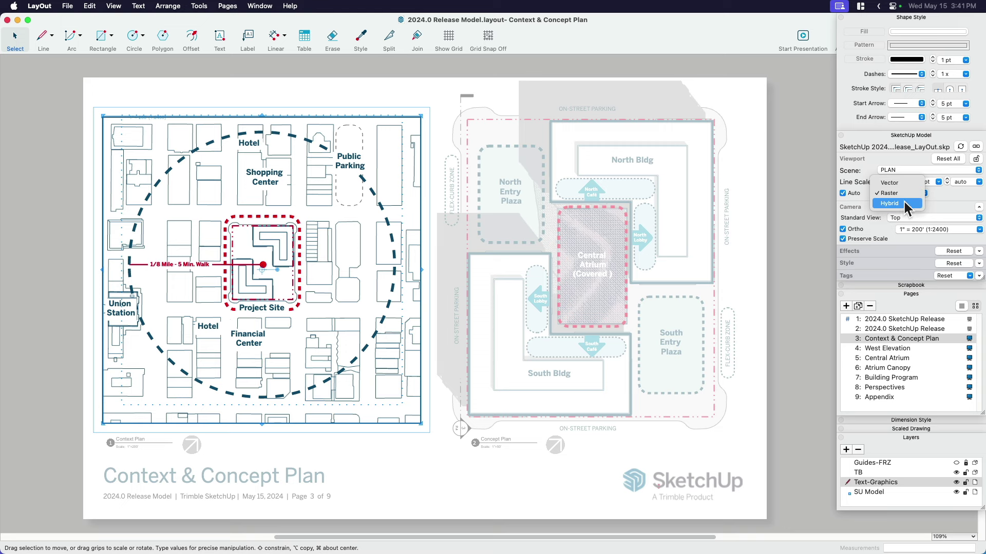
pyautogui.click(889, 202)
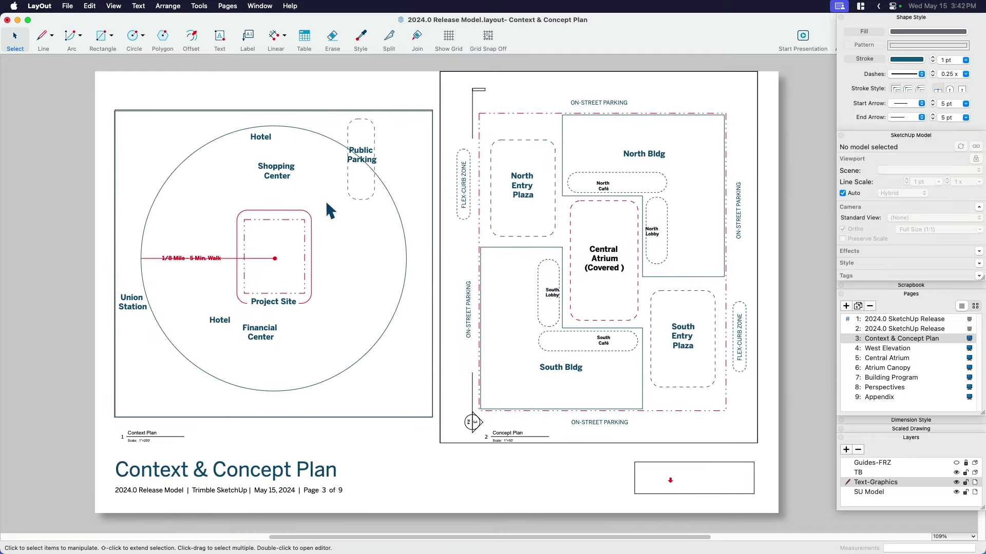
# Step: Uncheck Disable SketchUp Viewport Drawing in Performance preferences and close them
pyautogui.click(39, 7)
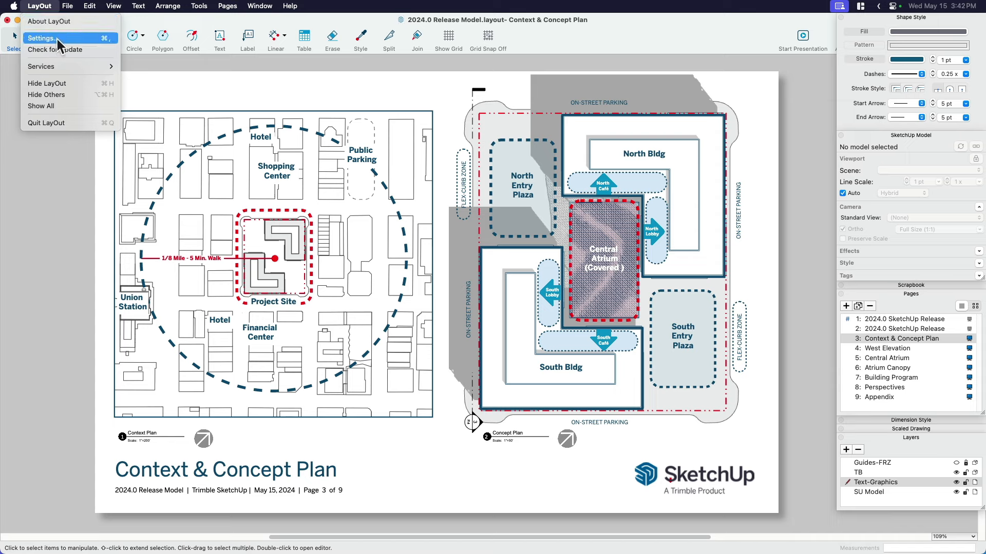
pyautogui.click(42, 38)
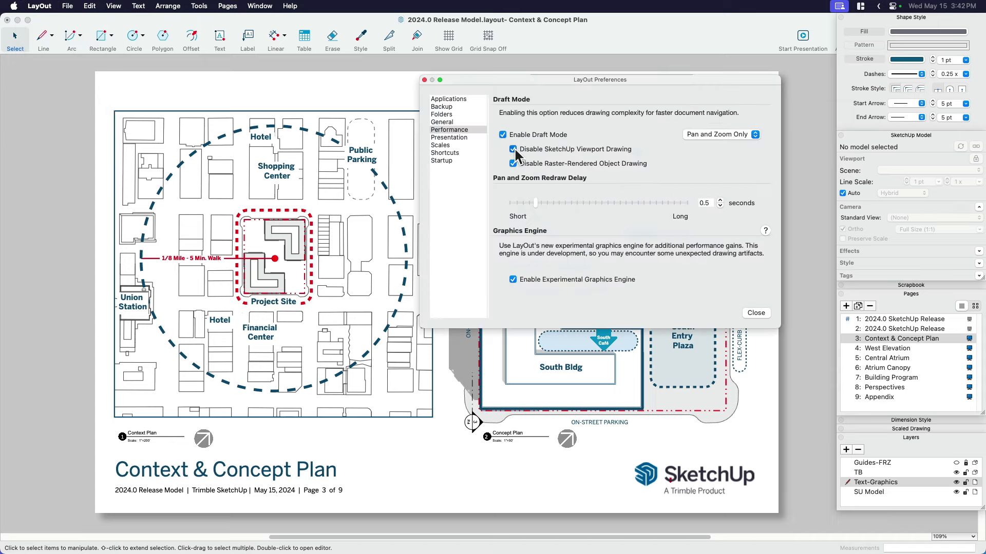
pyautogui.click(513, 149)
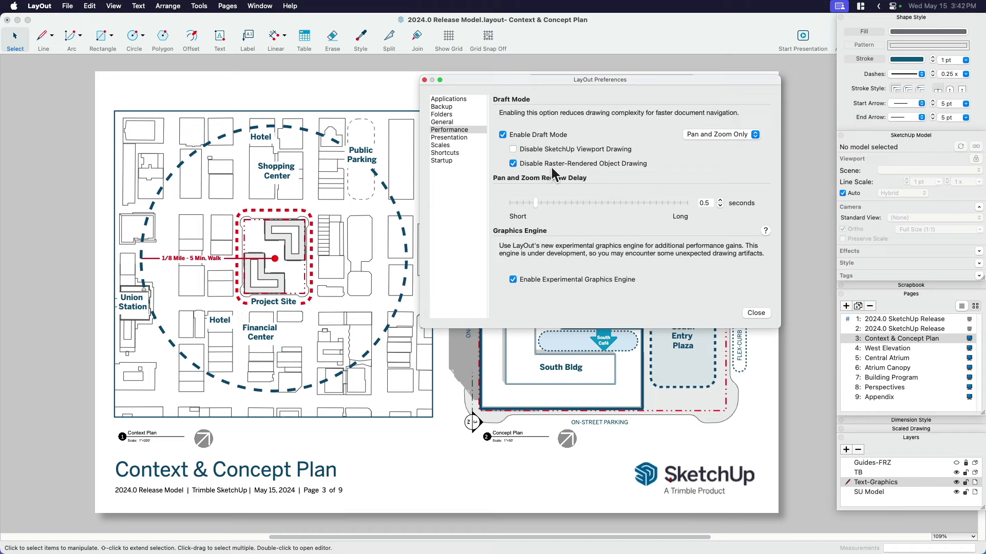
pyautogui.moveTo(541, 168)
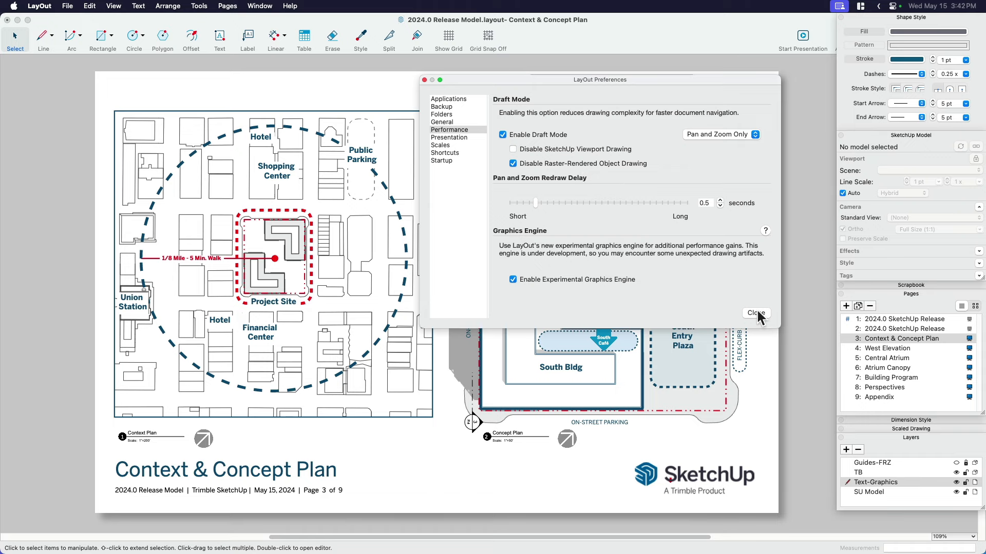
pyautogui.click(755, 313)
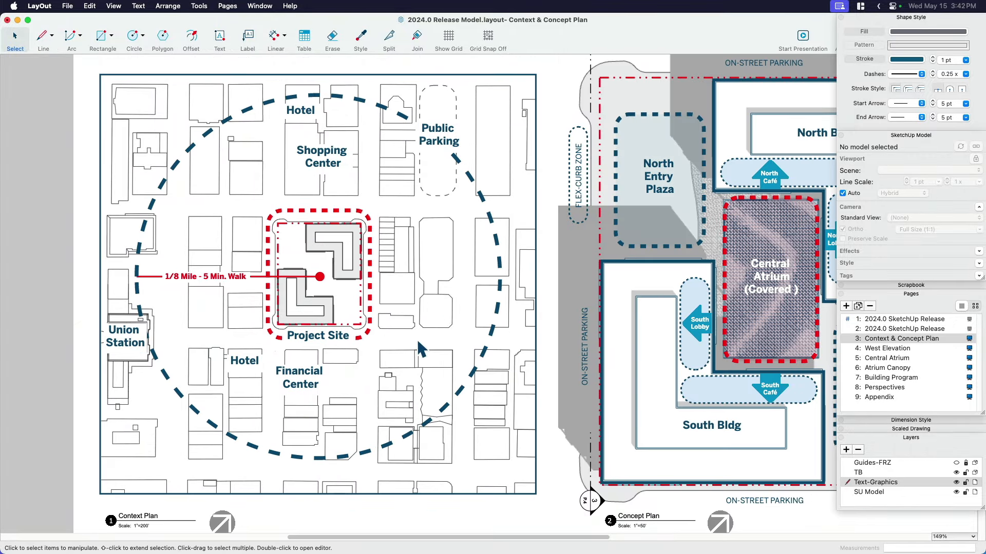
pyautogui.moveTo(62, 18)
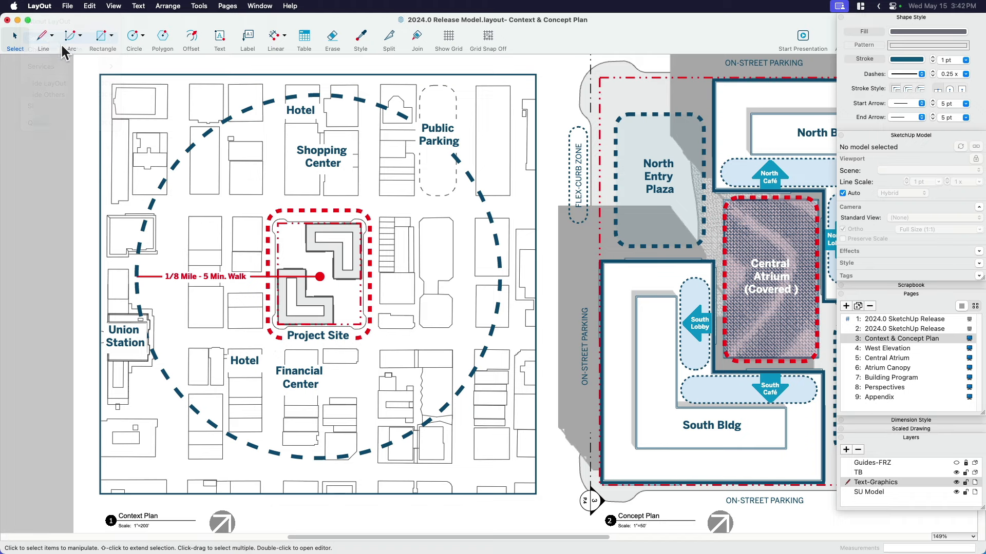
# Step: Set LayOut's Draft Mode to Always On in the Performance preferences and dismiss them
pyautogui.click(713, 122)
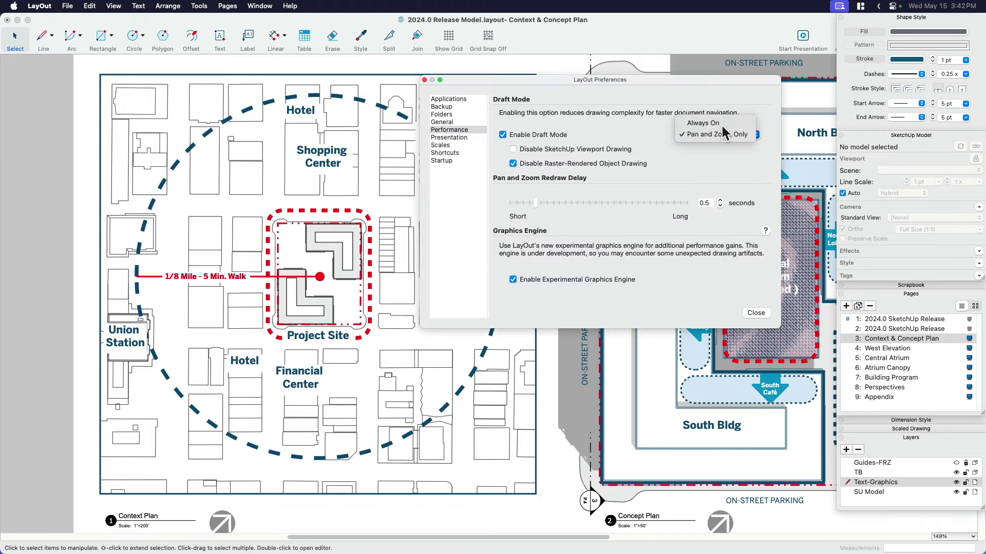
pyautogui.click(701, 122)
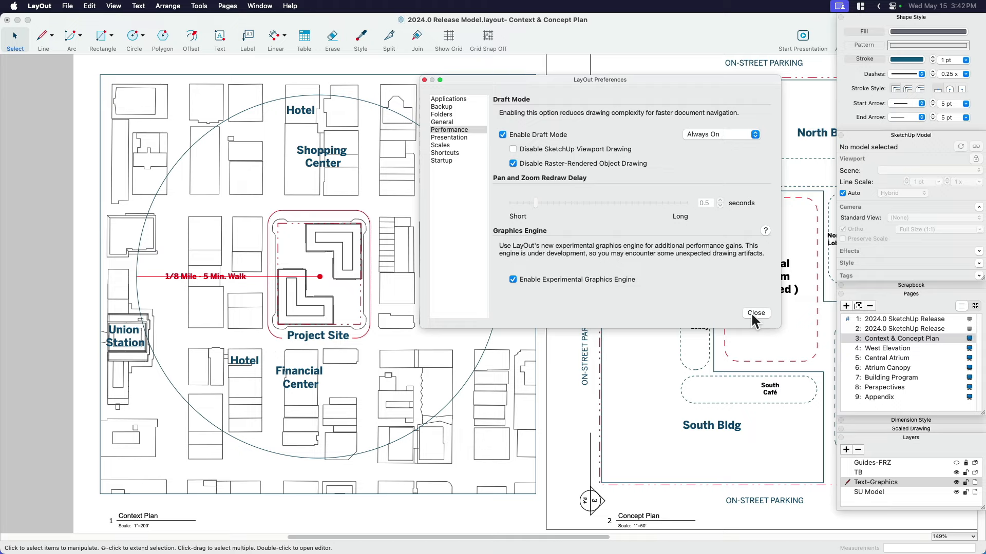
pyautogui.click(755, 314)
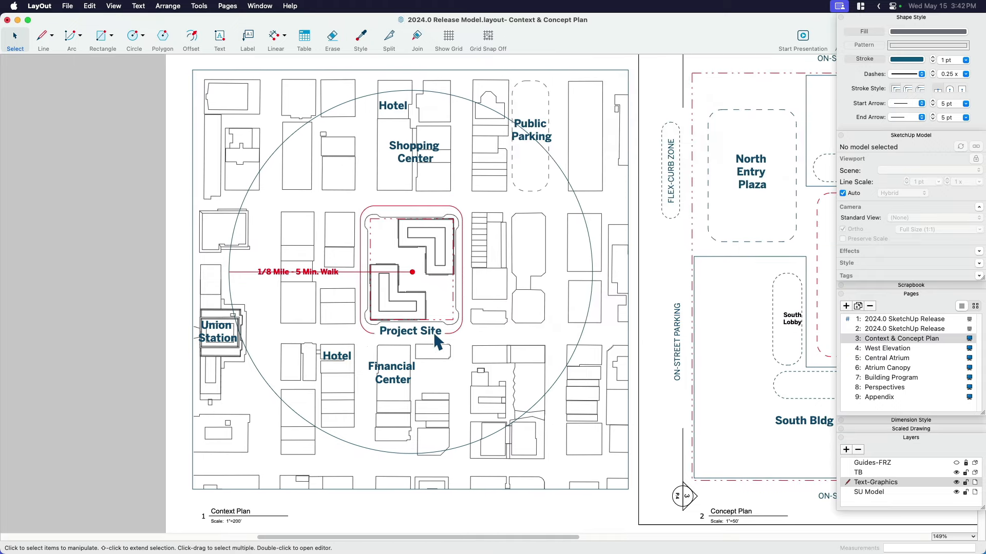
# Step: Zoom in on the project site to see it drawn as simplified draft linework
pyautogui.click(275, 39)
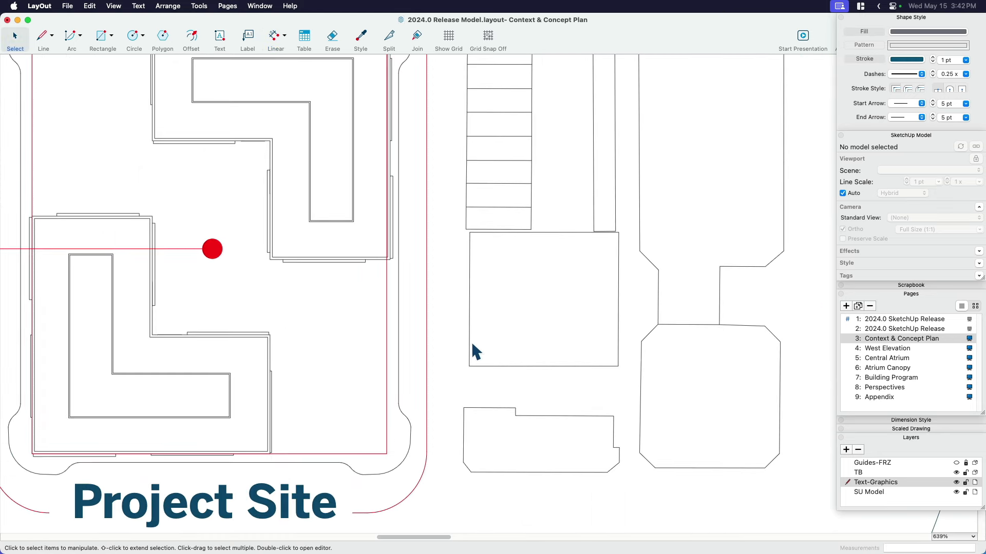
pyautogui.scroll(-3)
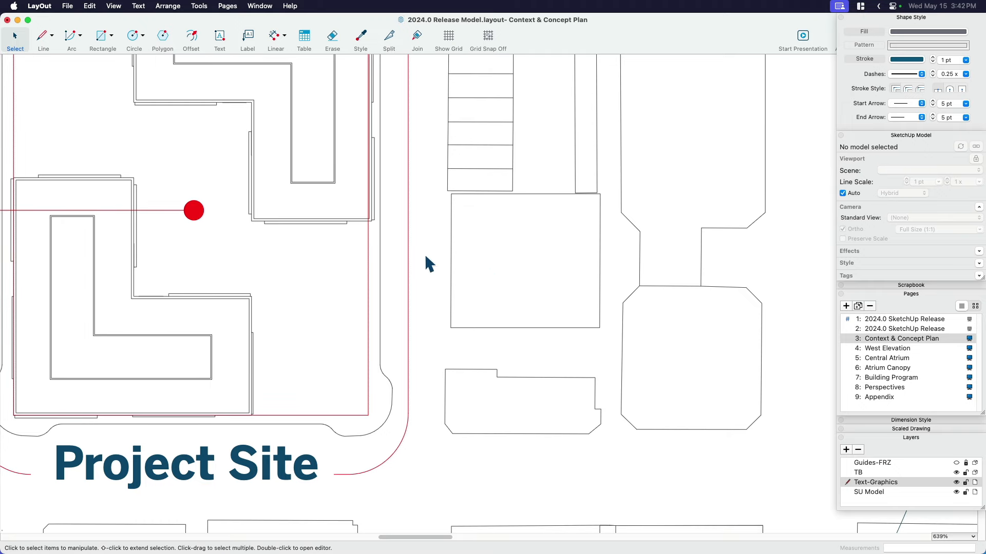
pyautogui.scroll(-3)
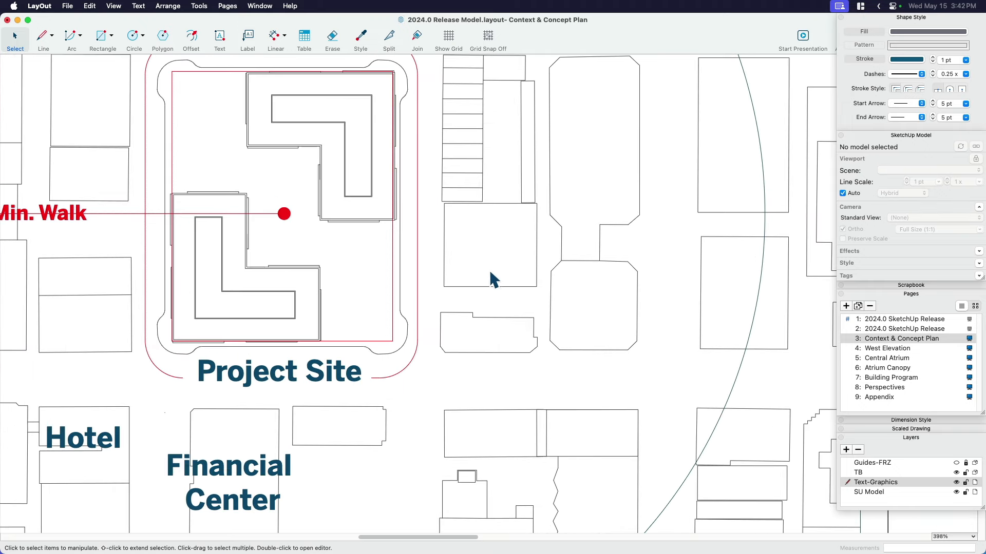
pyautogui.moveTo(44, 13)
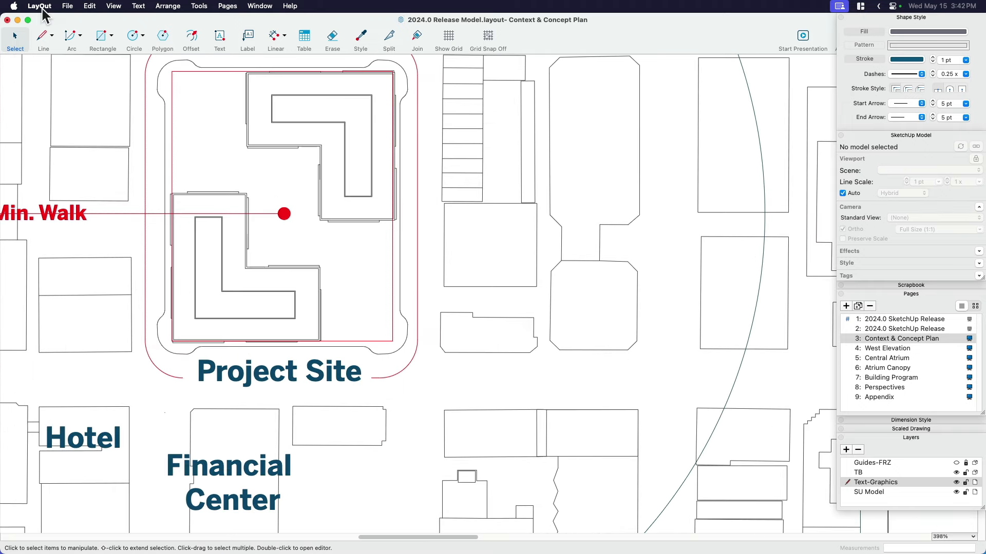
pyautogui.scroll(-3)
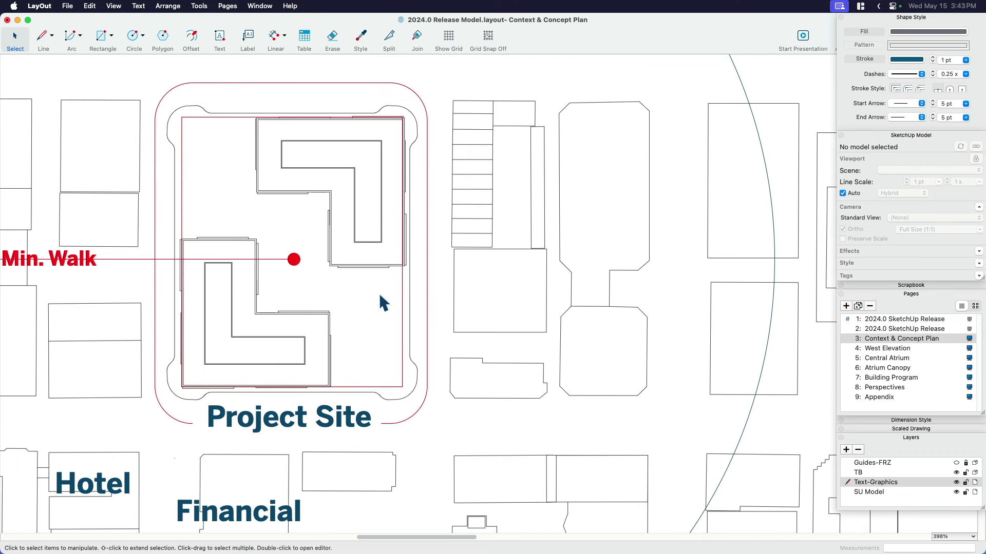
pyautogui.moveTo(327, 278)
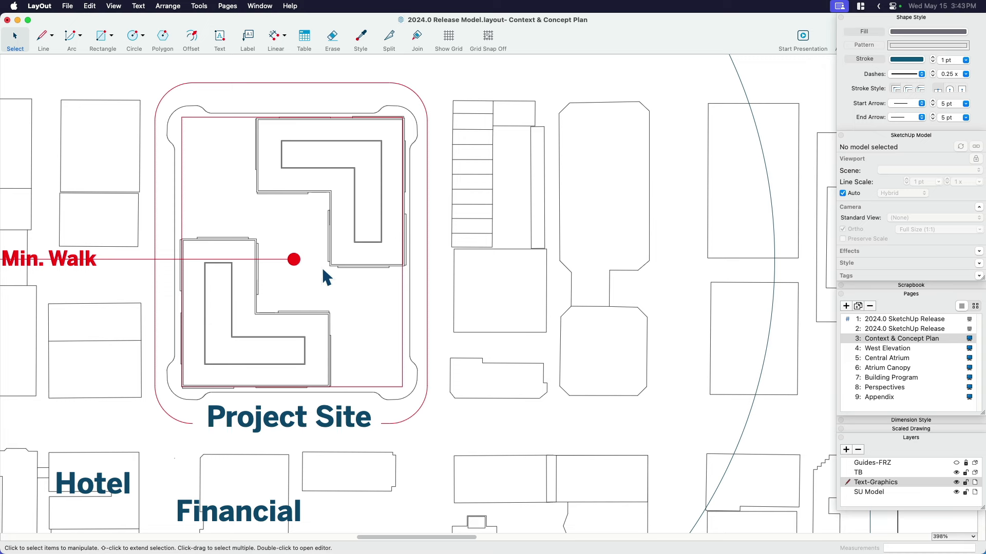
pyautogui.moveTo(71, 23)
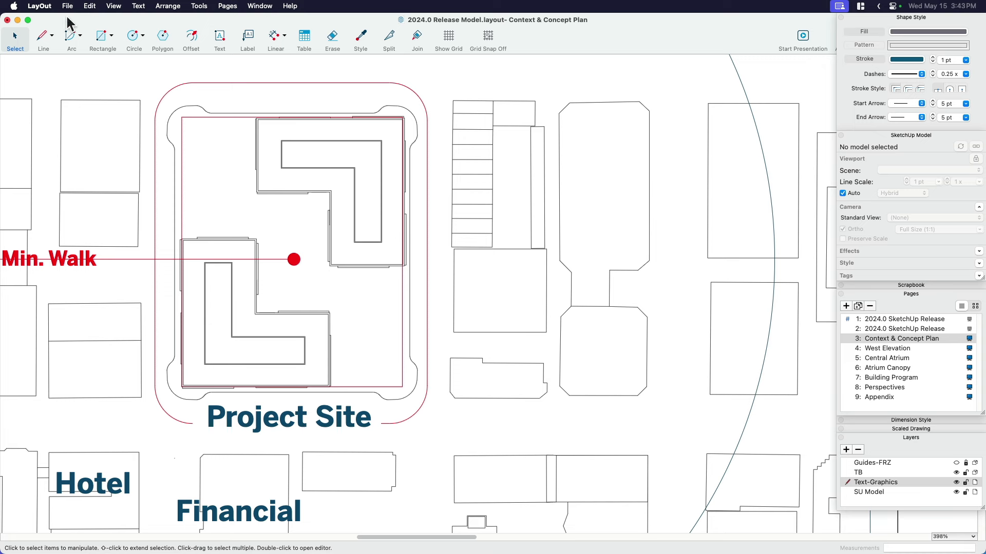
pyautogui.moveTo(279, 181)
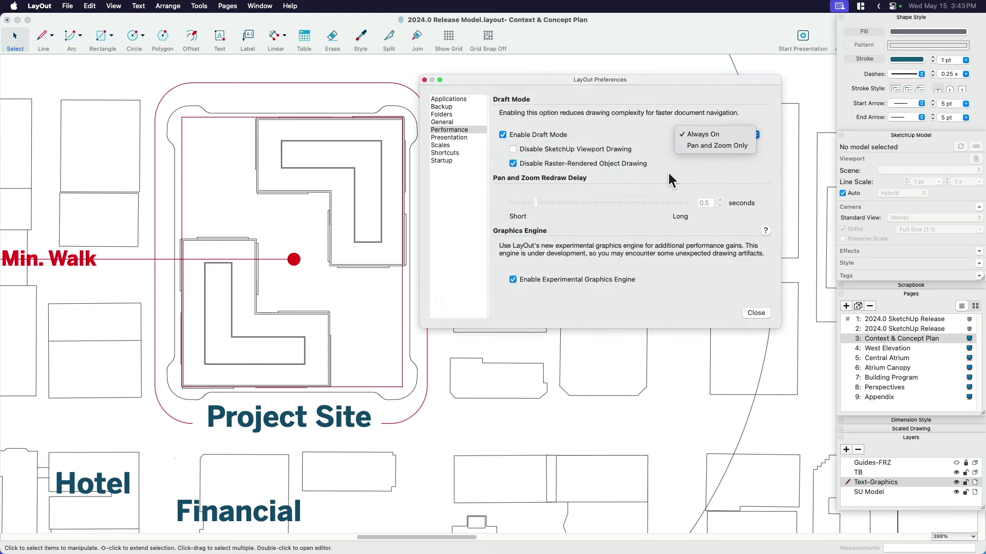
# Step: Confirm Always On, then filter Shortcuts for 'draft' to find Toggle Draft Mode (Shift+D)
pyautogui.click(699, 133)
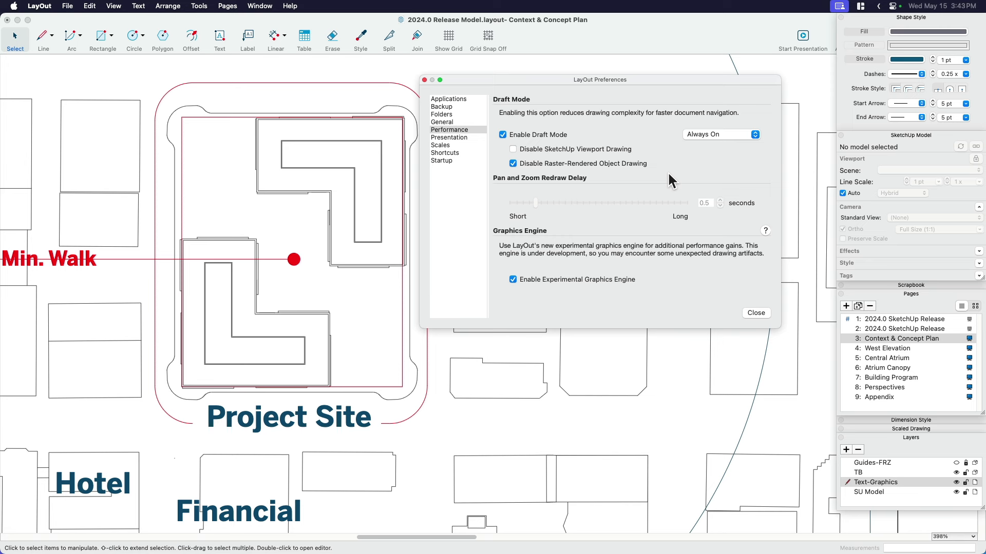
pyautogui.moveTo(462, 154)
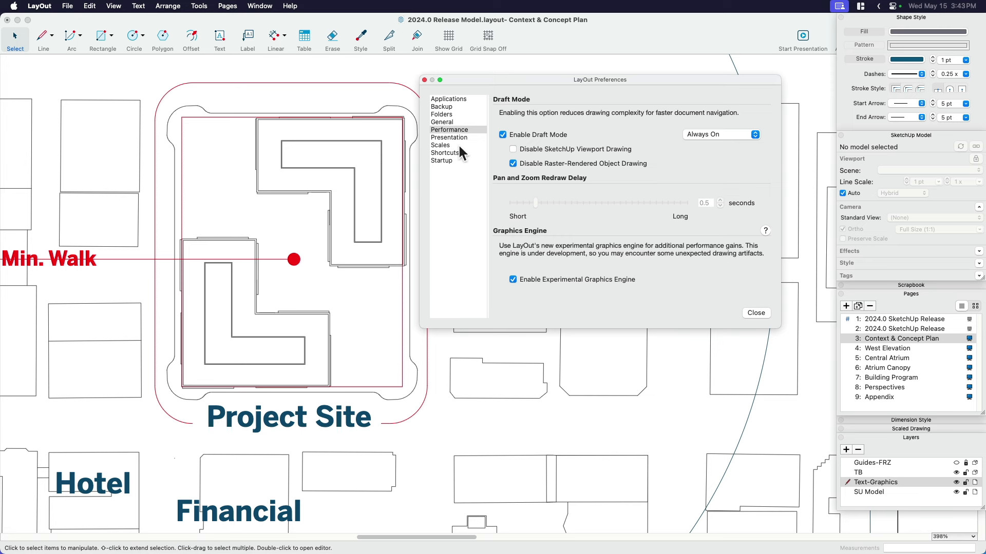
pyautogui.click(445, 153)
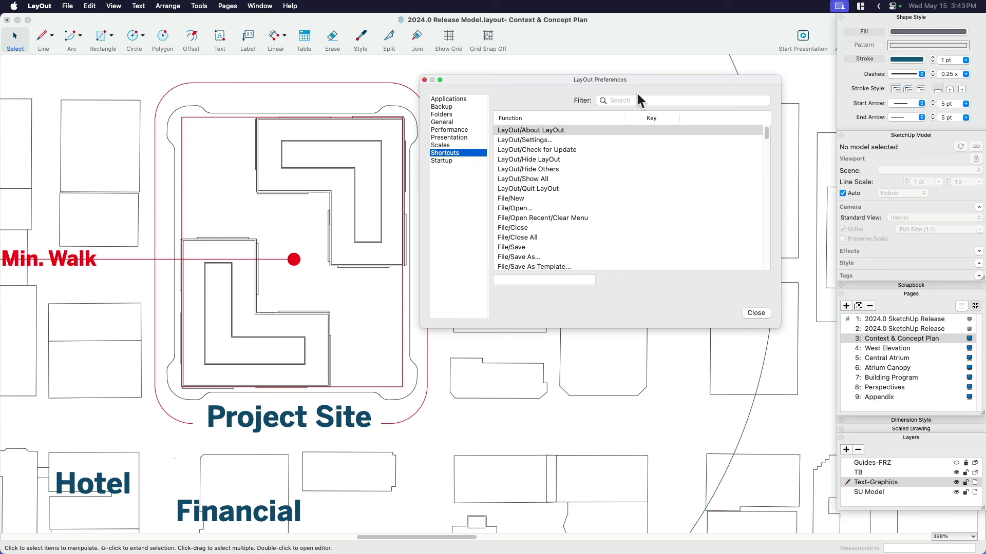
pyautogui.write('draft')
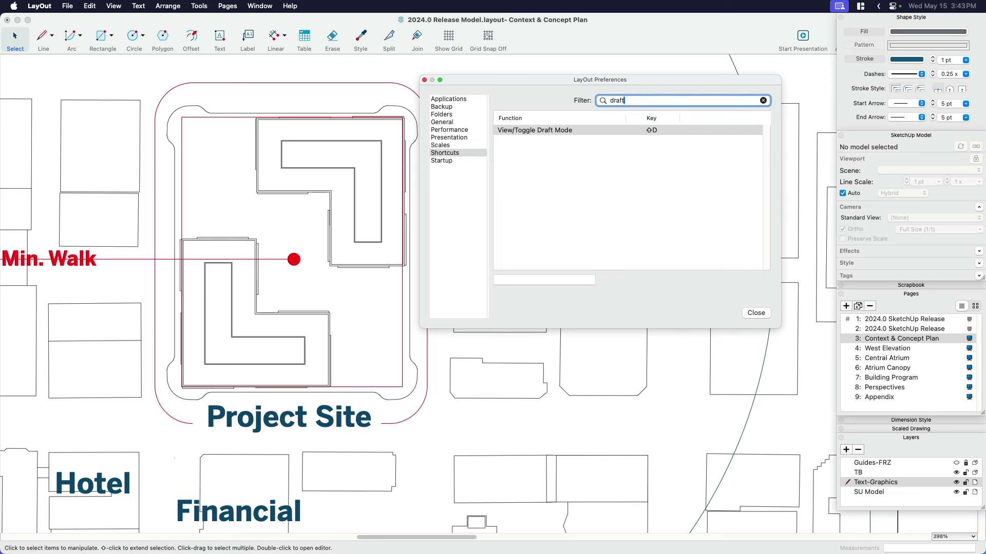
pyautogui.moveTo(657, 140)
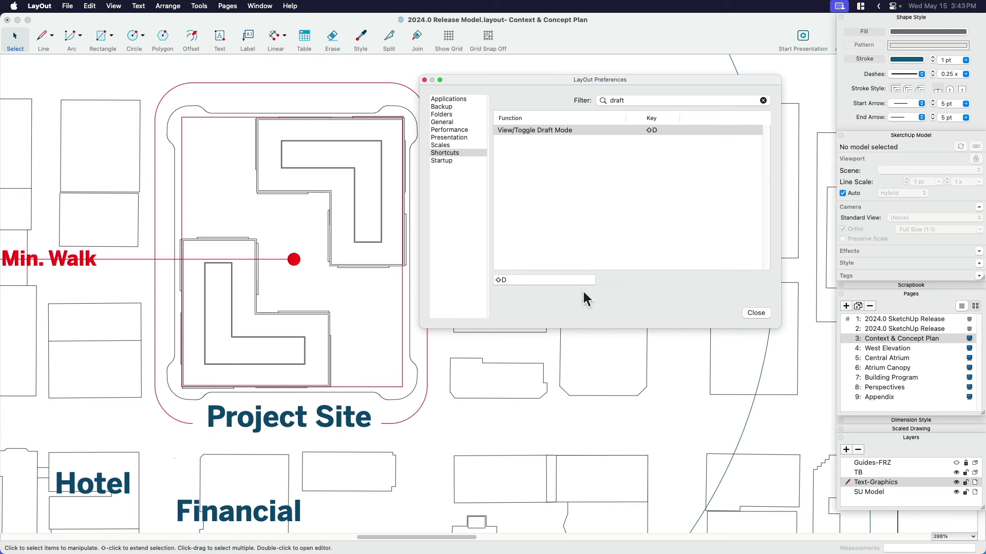
pyautogui.moveTo(766, 325)
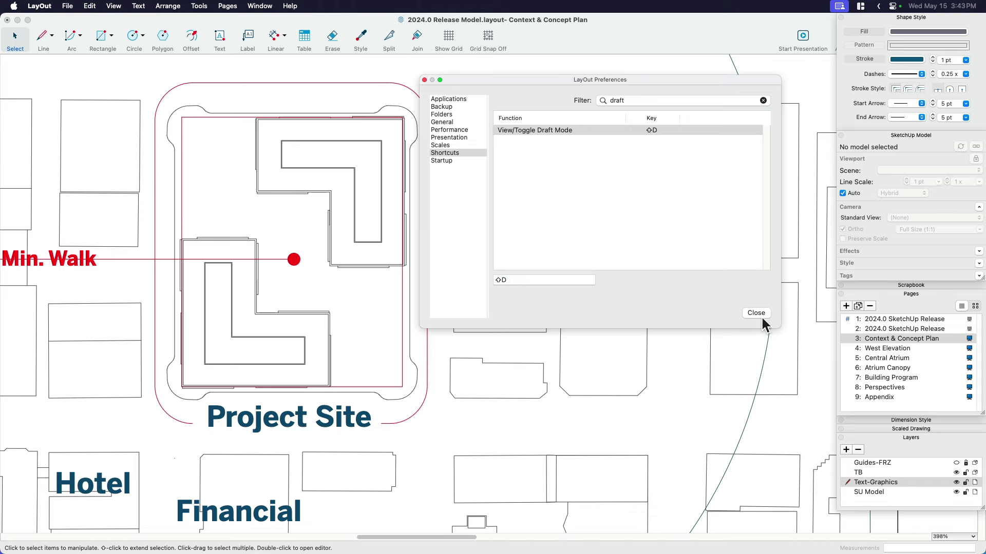
pyautogui.click(755, 313)
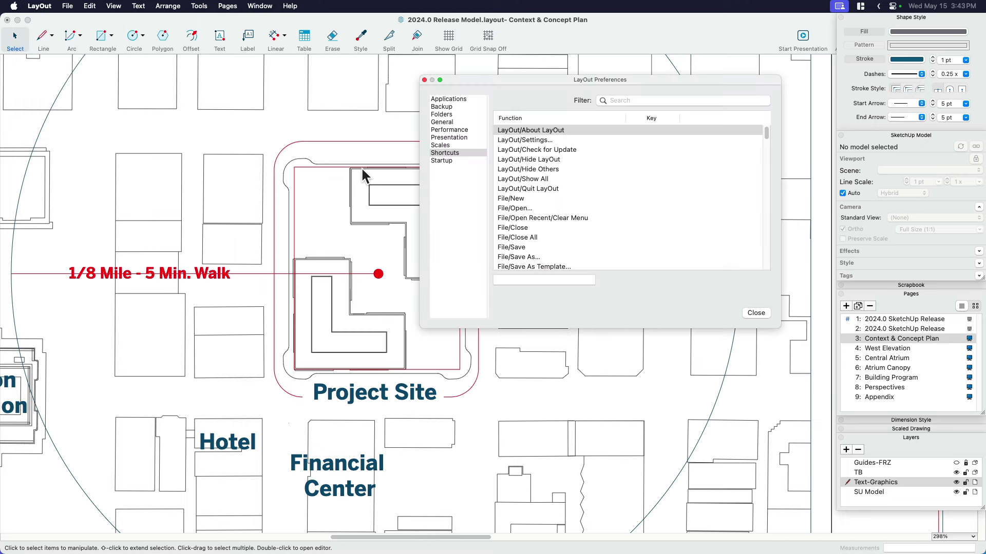
# Step: Return to the Context & Concept Plan page and toggle draft mode with Shift+D
pyautogui.click(449, 129)
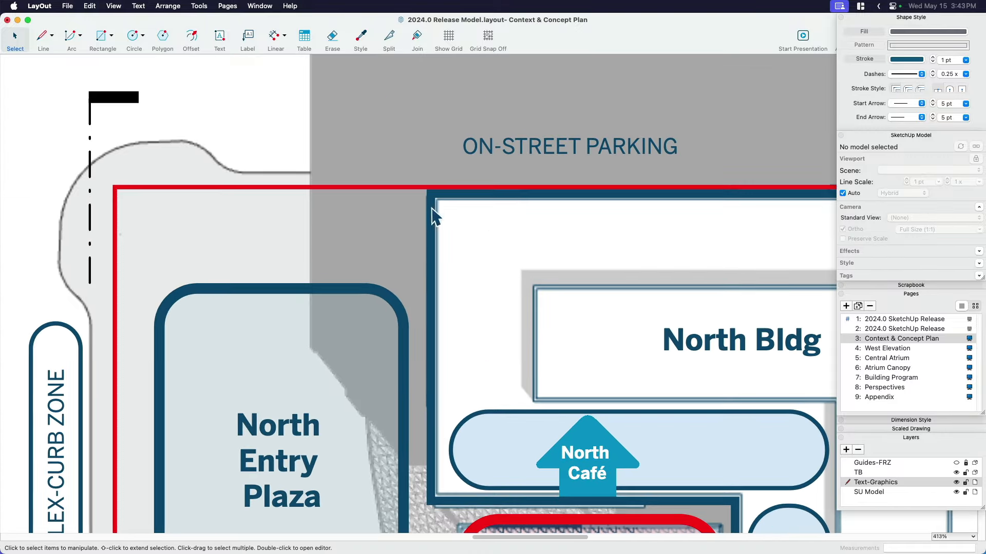
pyautogui.scroll(3)
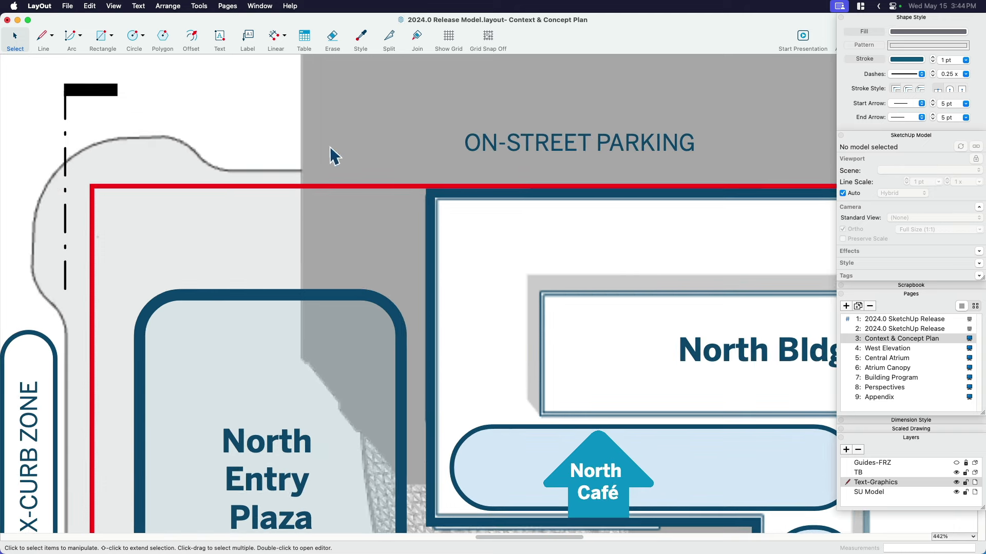
pyautogui.moveTo(455, 234)
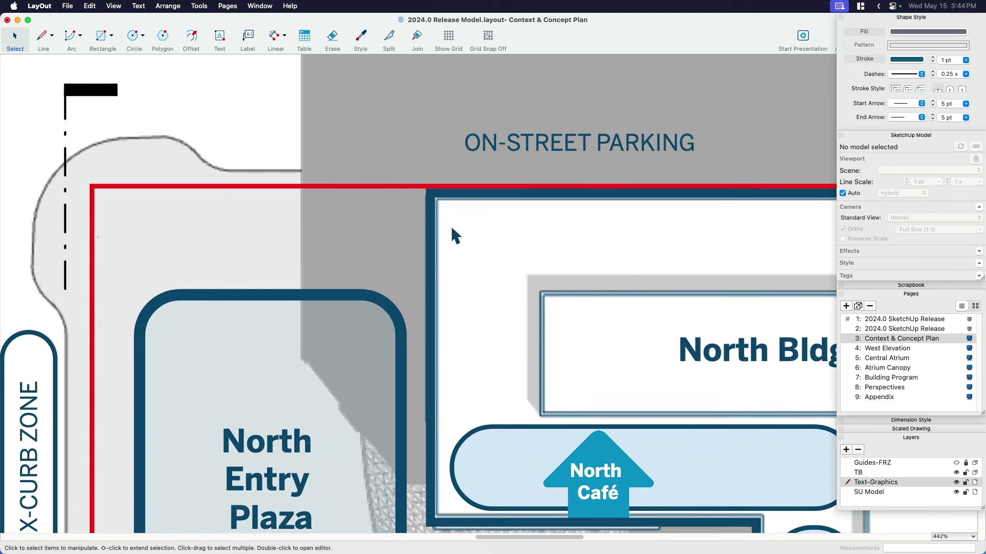
pyautogui.moveTo(491, 283)
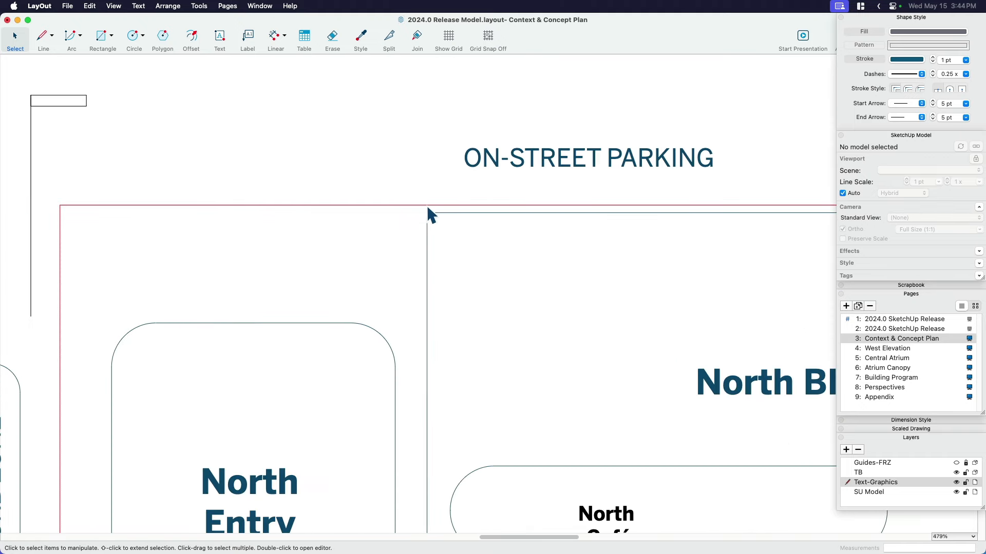
pyautogui.click(44, 36)
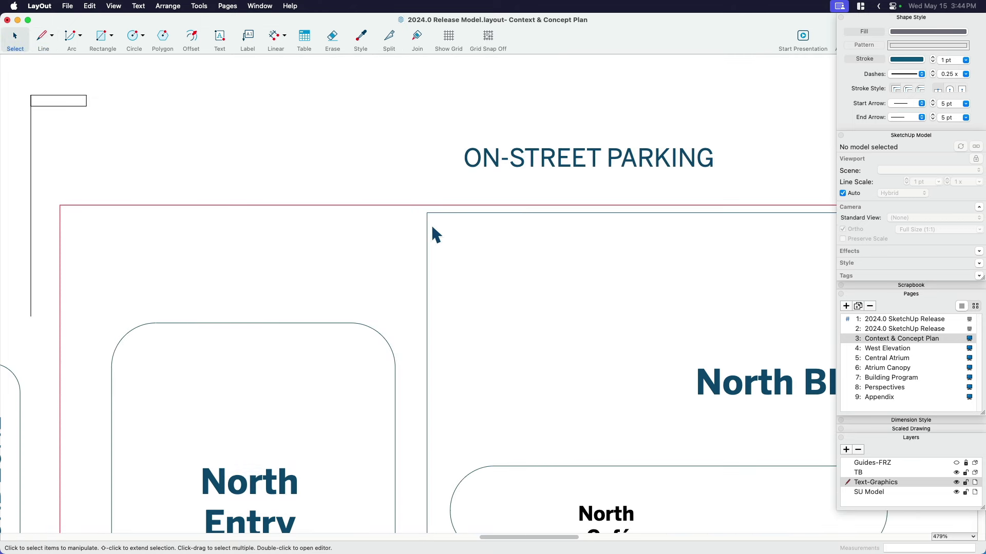
pyautogui.click(275, 36)
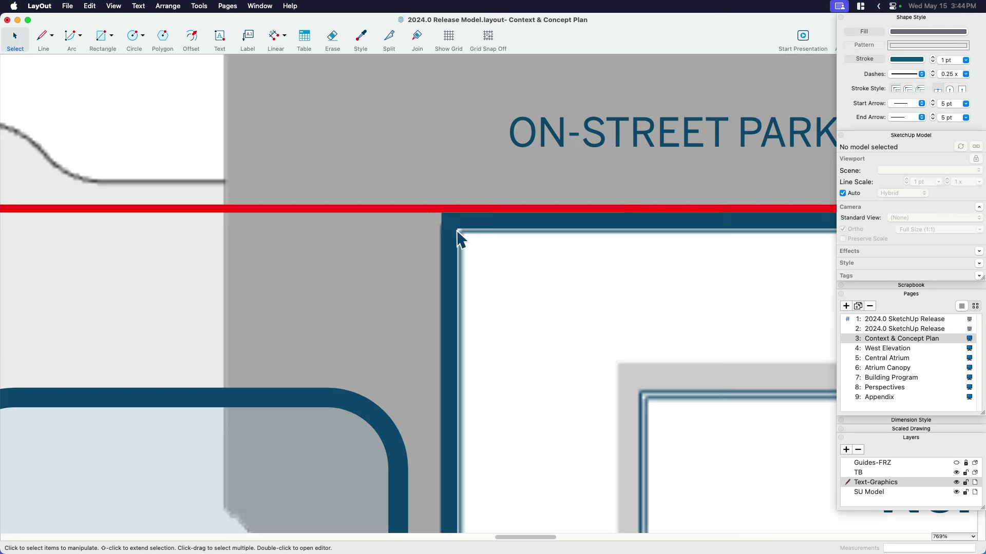
# Step: Select and deselect the plan's SketchUp model viewport to confirm it still draws in draft
pyautogui.click(459, 229)
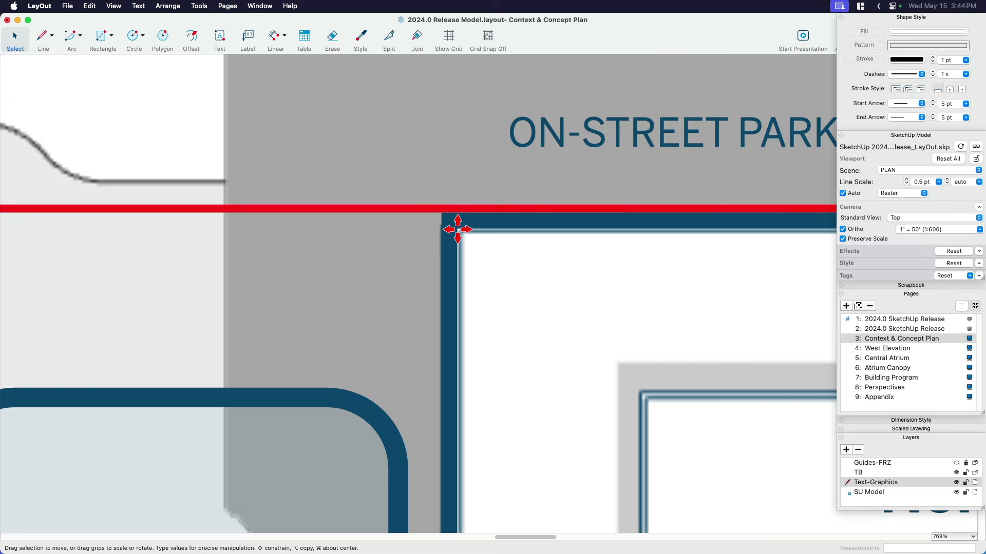
pyautogui.click(466, 242)
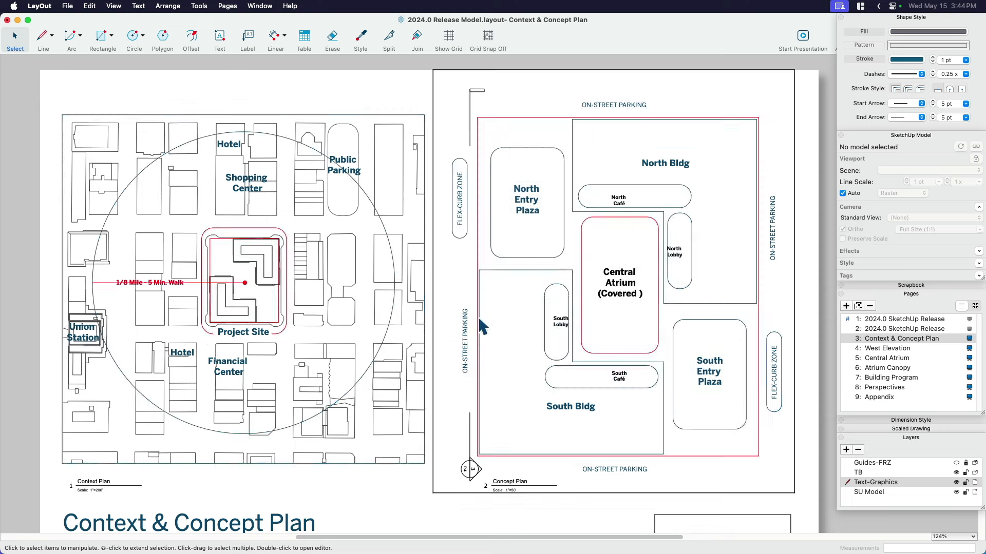
# Step: View the context plan fully rendered, then switch to page 4: West Elevation
pyautogui.click(242, 282)
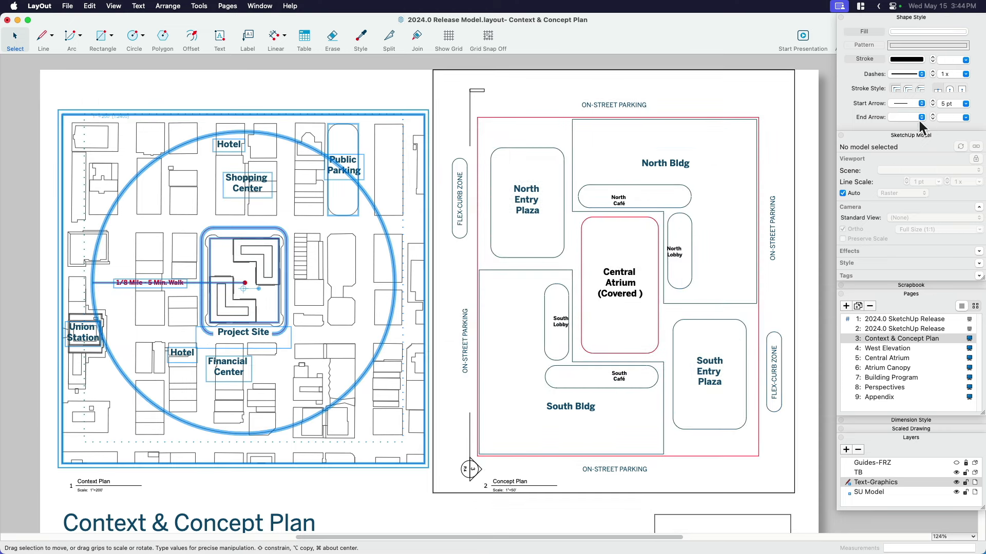
pyautogui.moveTo(883, 222)
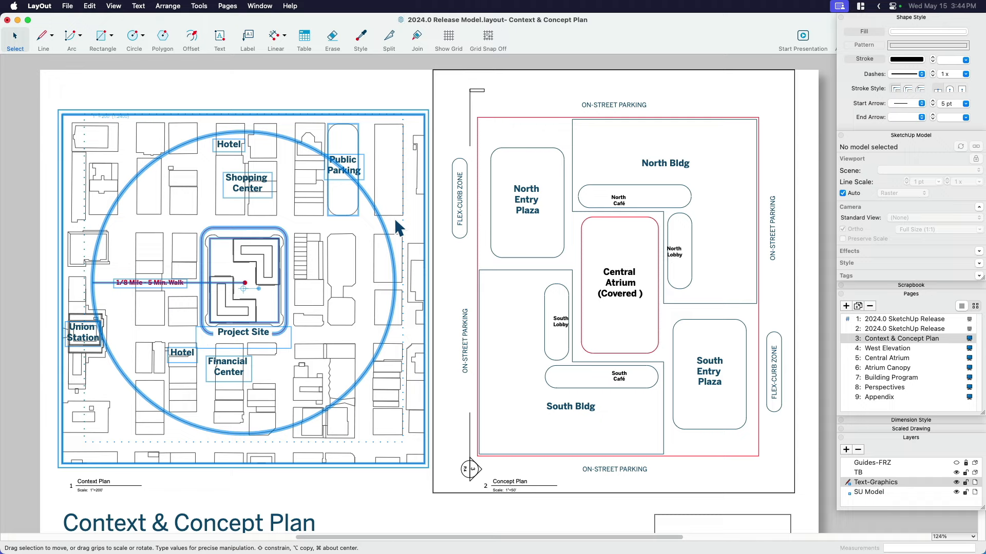
pyautogui.moveTo(388, 158)
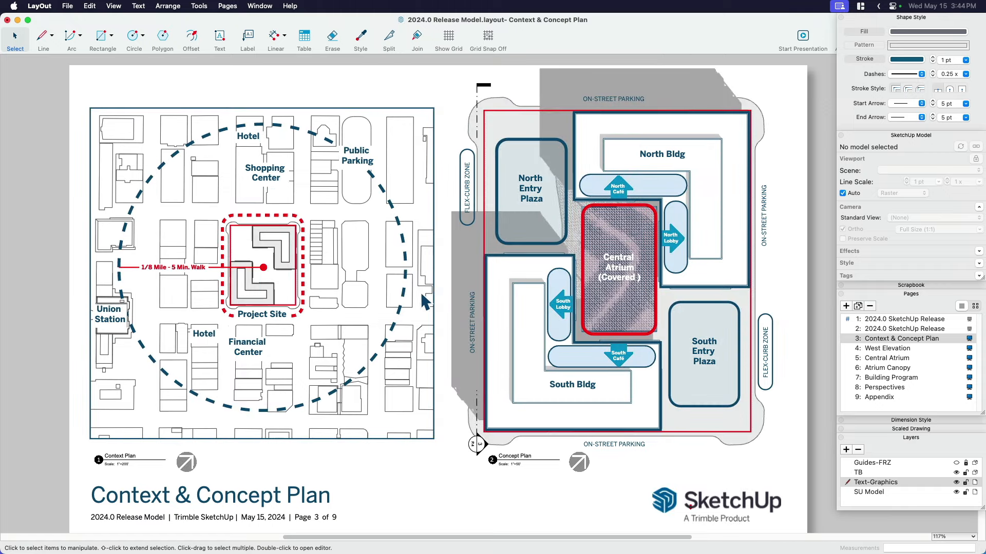
pyautogui.moveTo(431, 308)
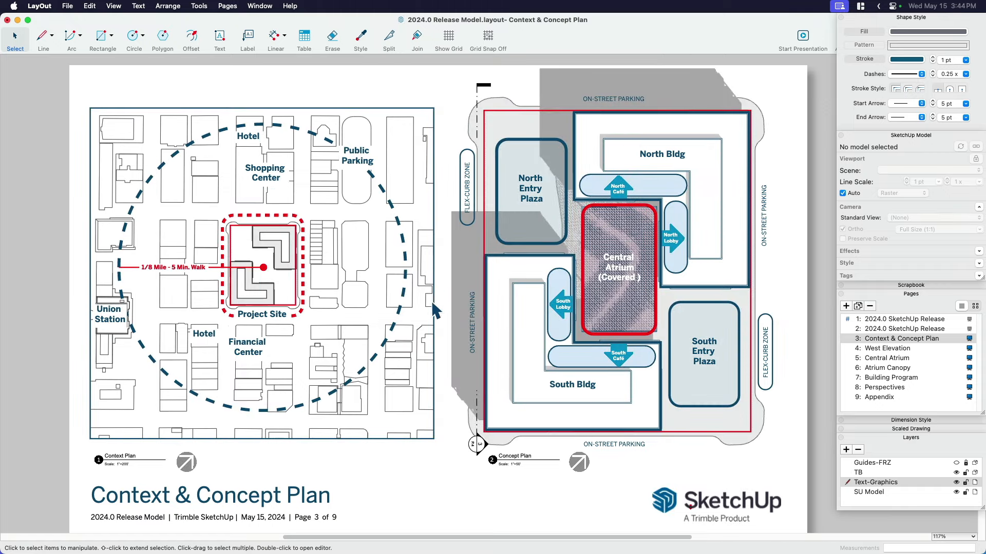
pyautogui.click(887, 348)
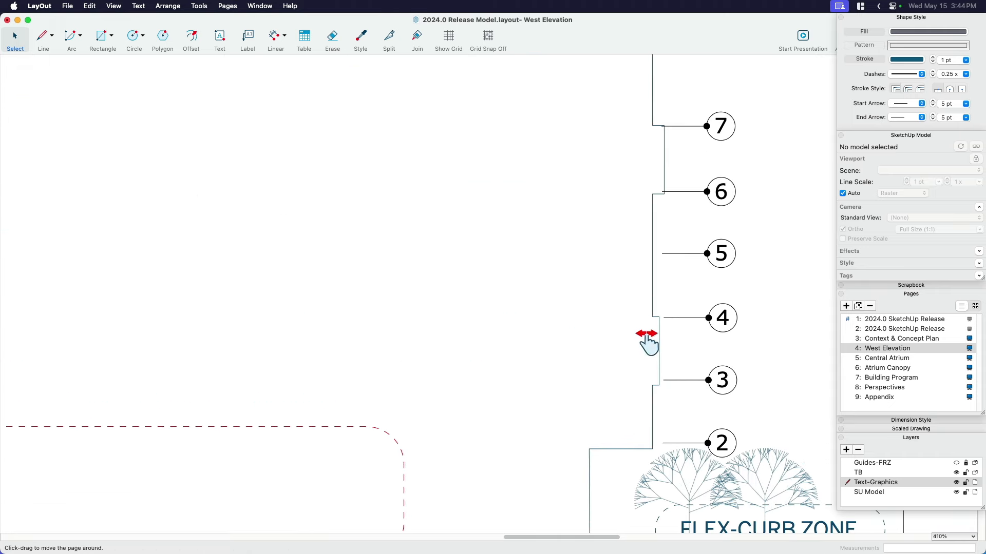
# Step: Toggle draft mode on for the West Elevation and zoom out to the Atrium Canopy and Atrium callouts
pyautogui.scroll(-3)
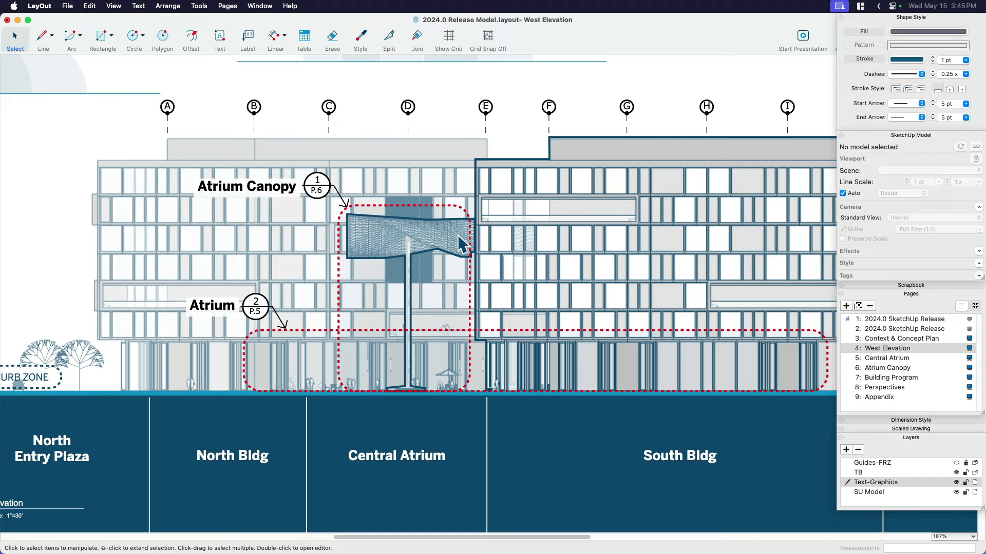
pyautogui.click(956, 492)
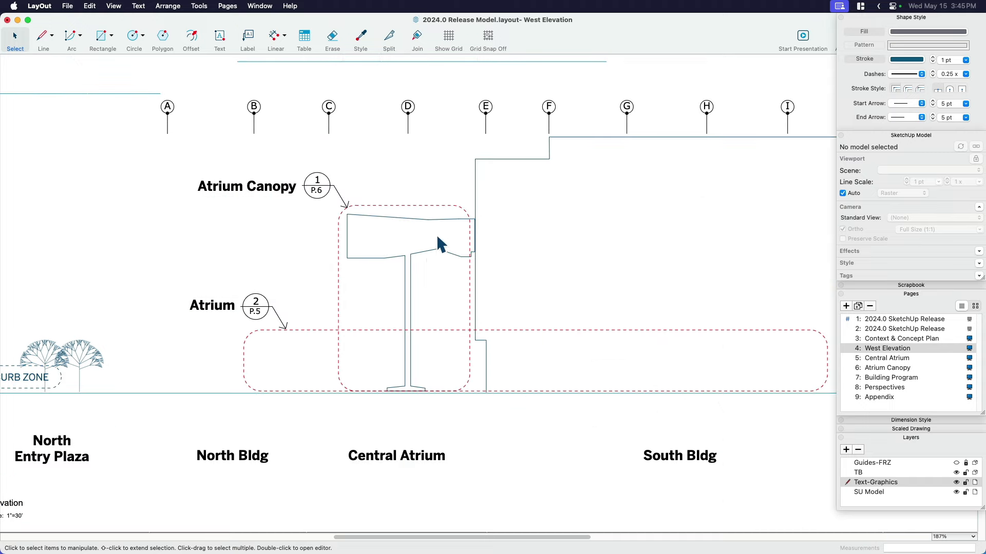
pyautogui.scroll(3)
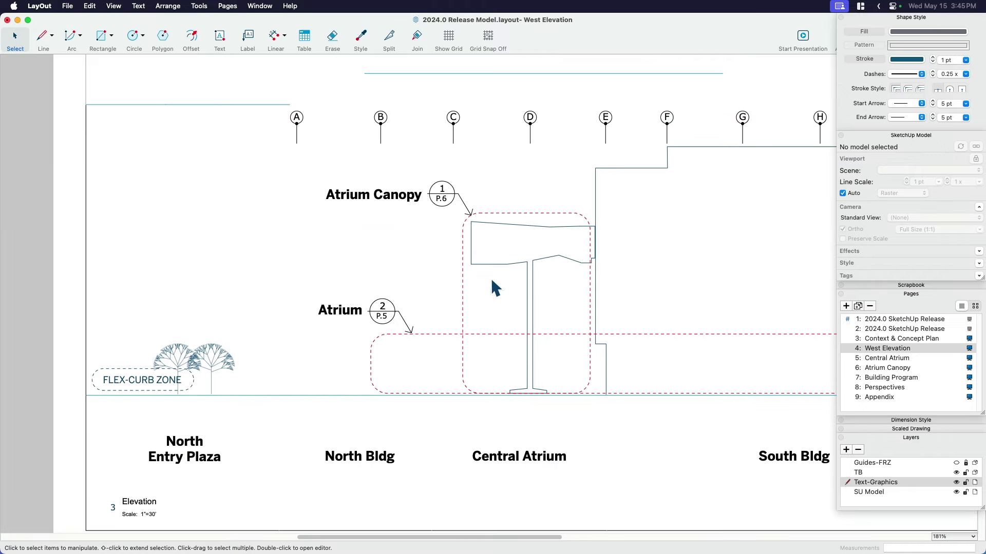
pyautogui.scroll(-3)
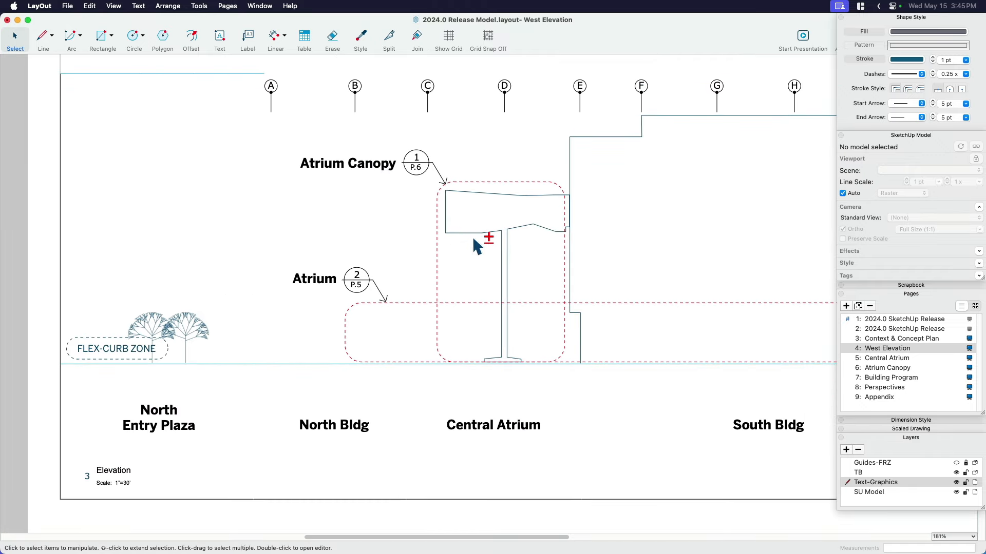
pyautogui.scroll(-3)
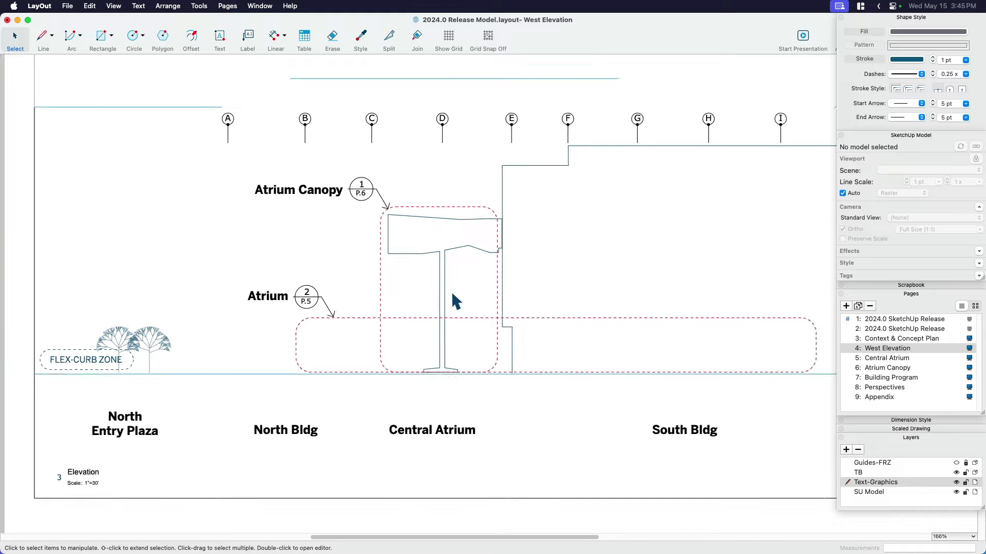